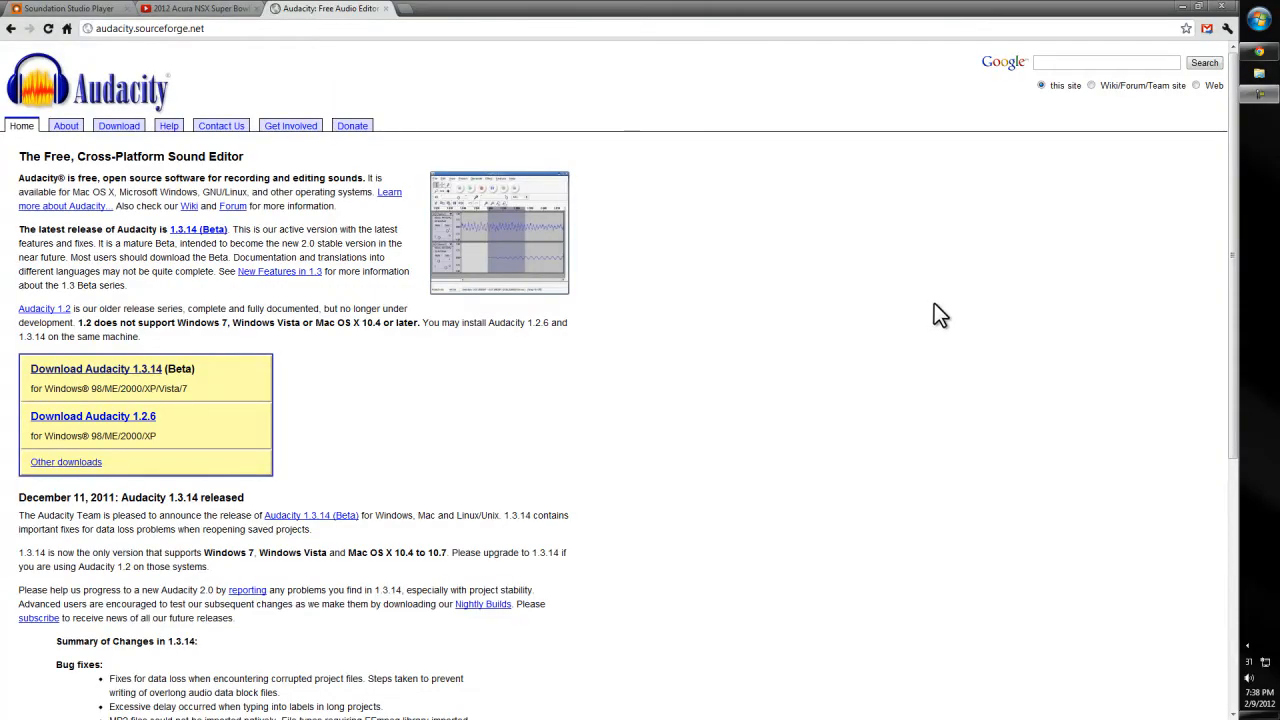
{"action": "mouse_move", "coordinate": [880, 318]}
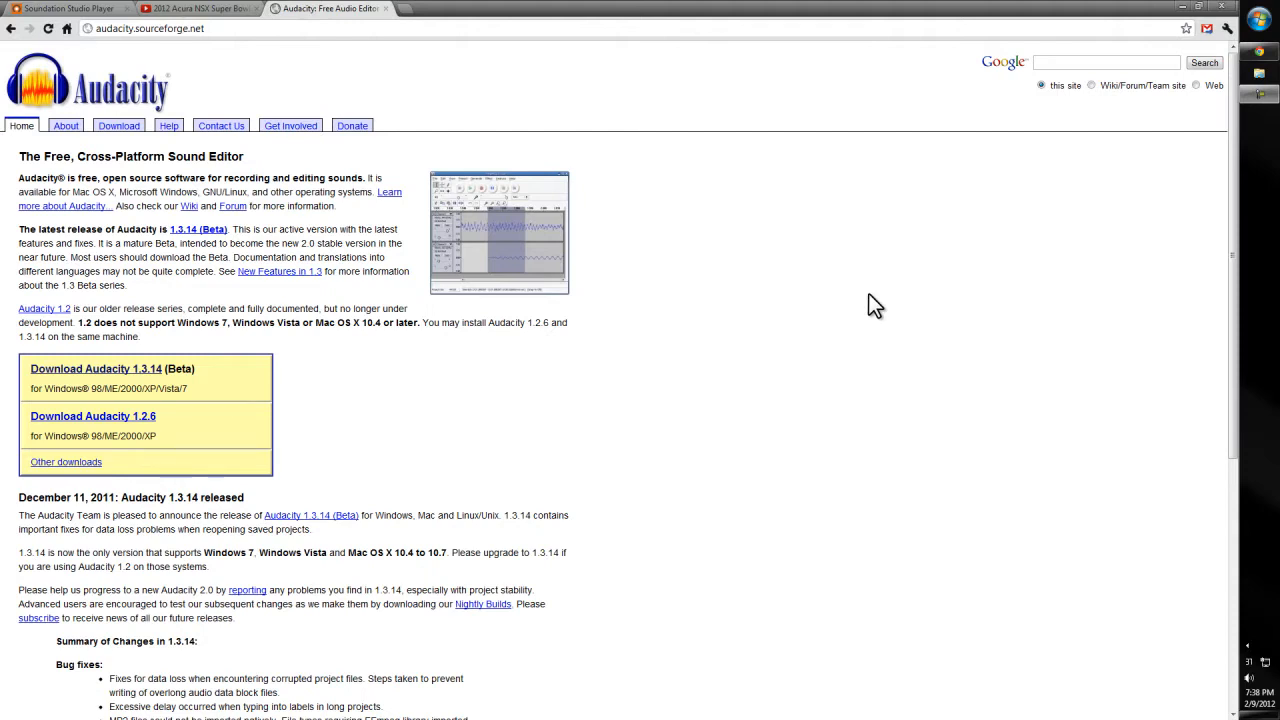
{"action": "mouse_move", "coordinate": [892, 326]}
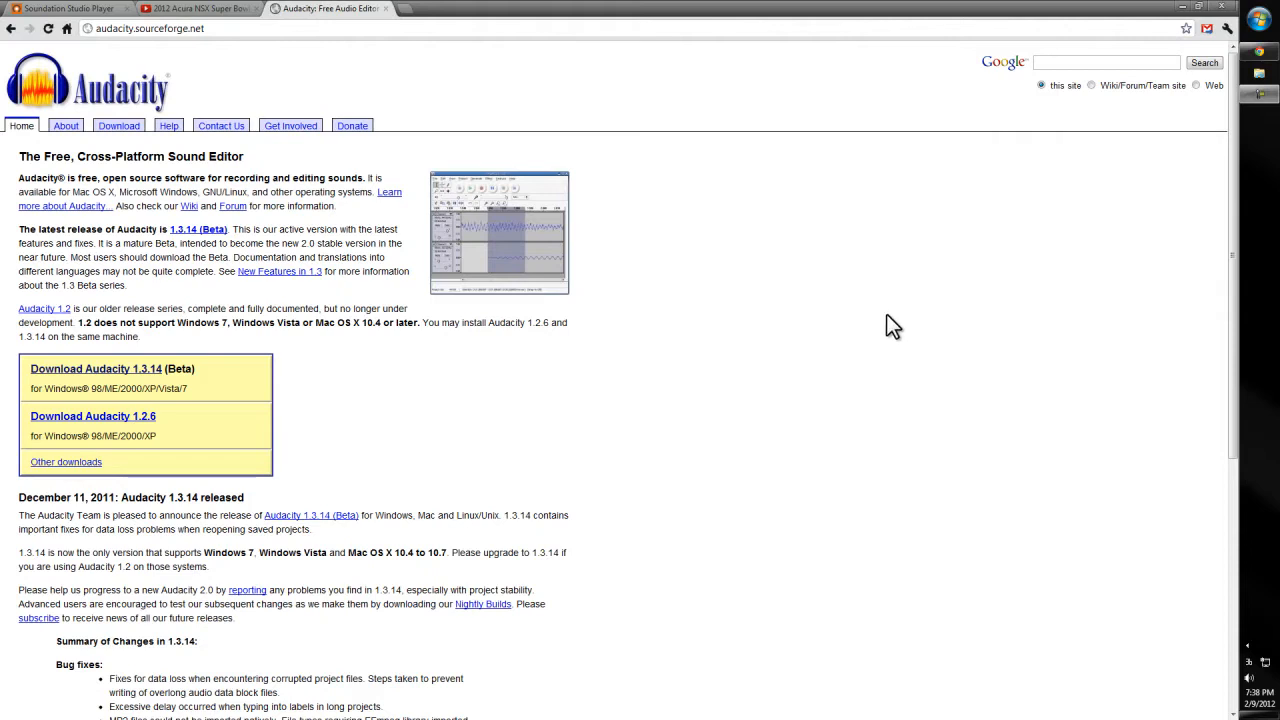
{"action": "mouse_move", "coordinate": [883, 344]}
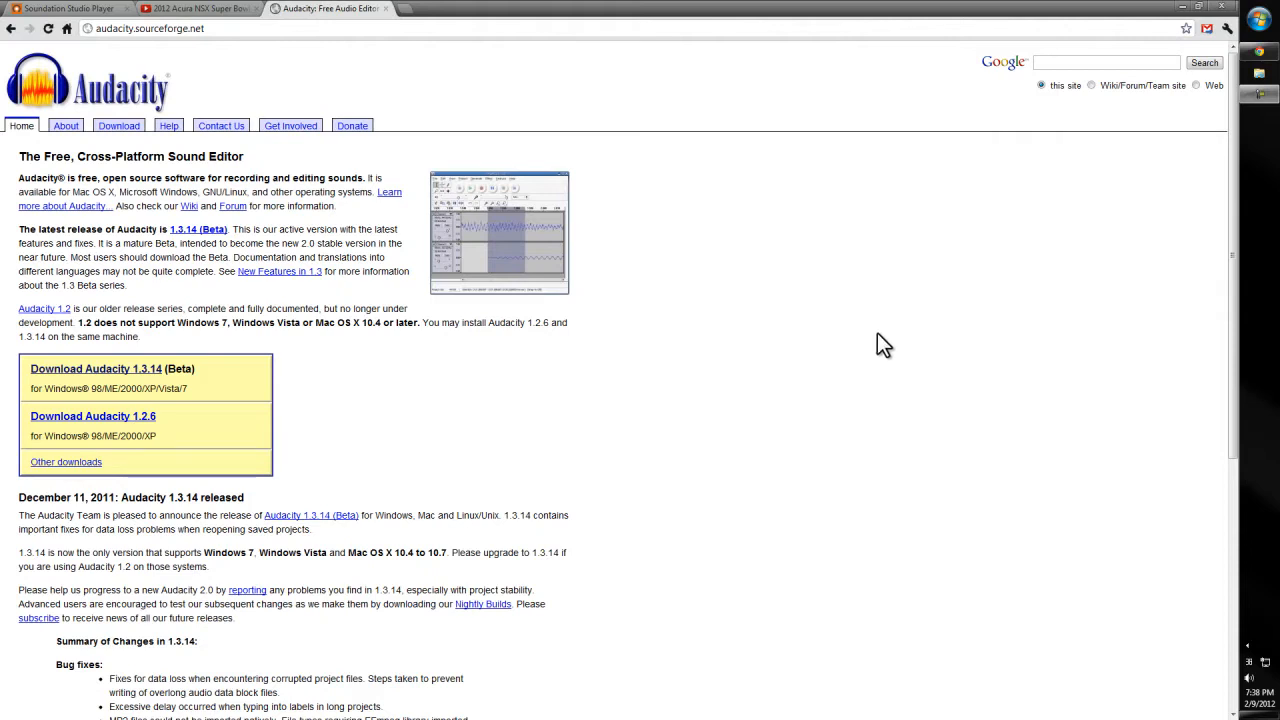
{"action": "mouse_move", "coordinate": [900, 465]}
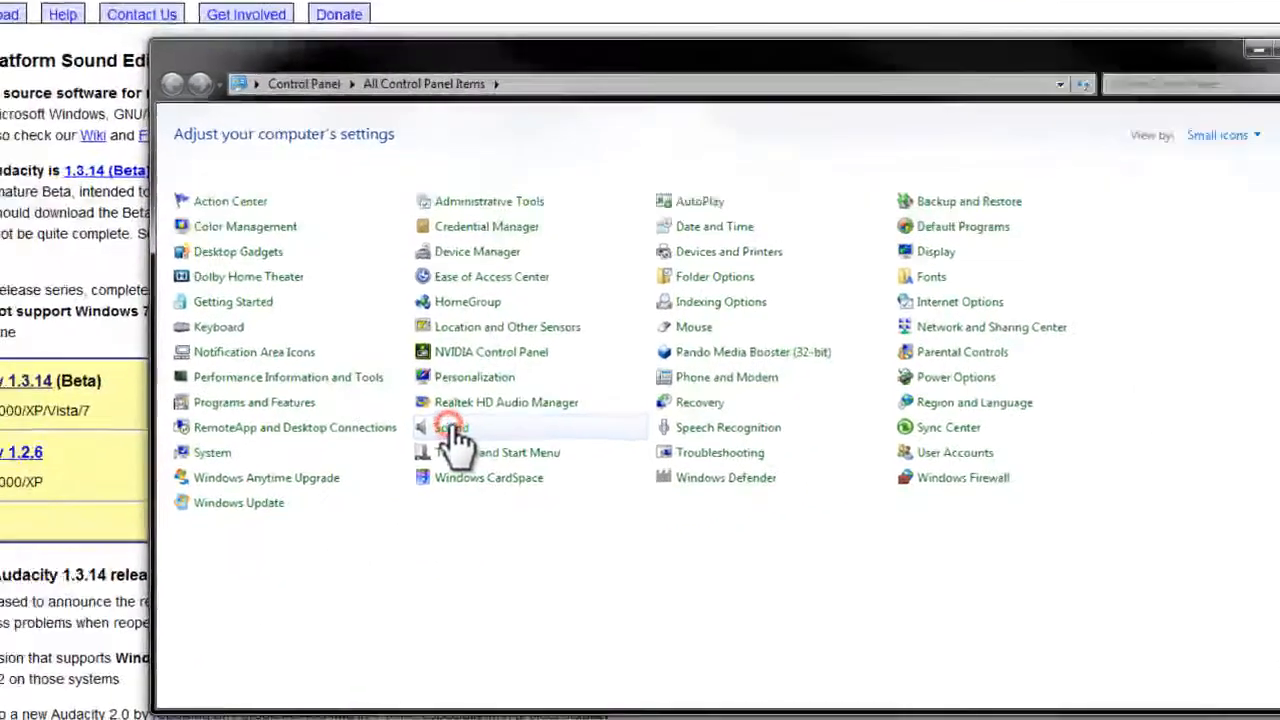
Show disabled recording devices in Windows Sound settings to reveal Stereo Mix, then confirm with OK
{"action": "left_click", "coordinate": [451, 427]}
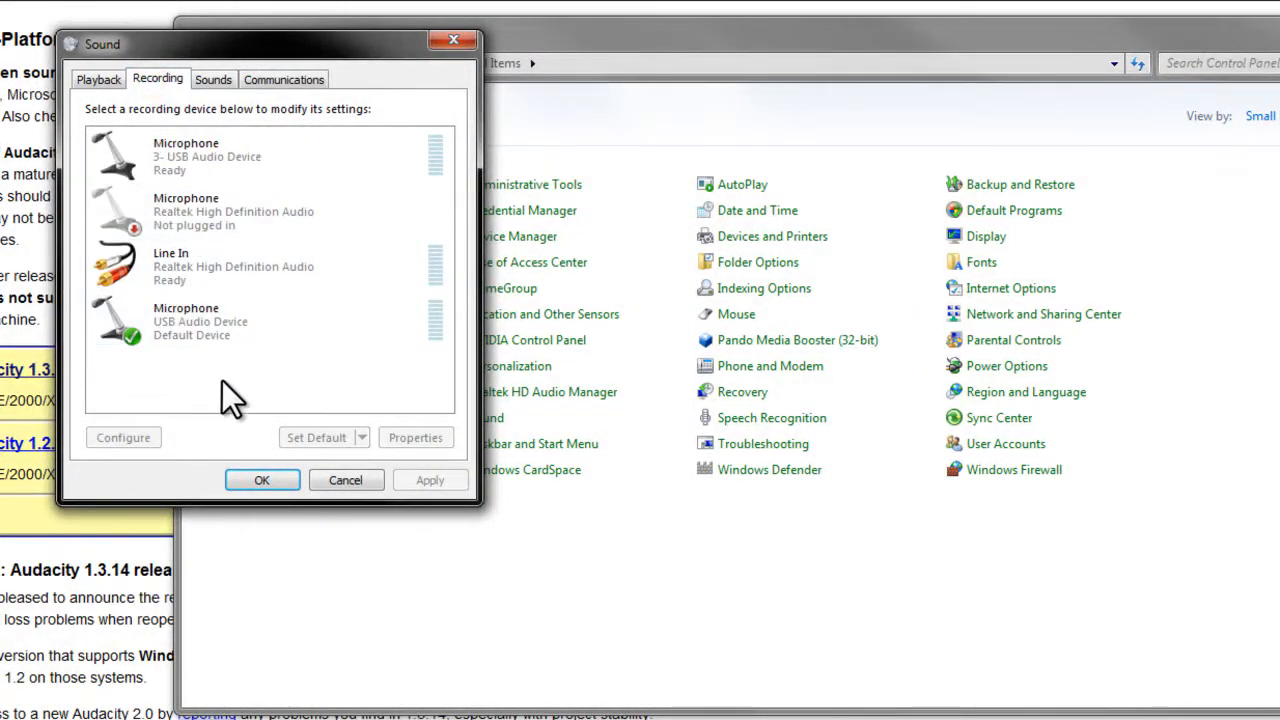
{"action": "left_click", "coordinate": [250, 157]}
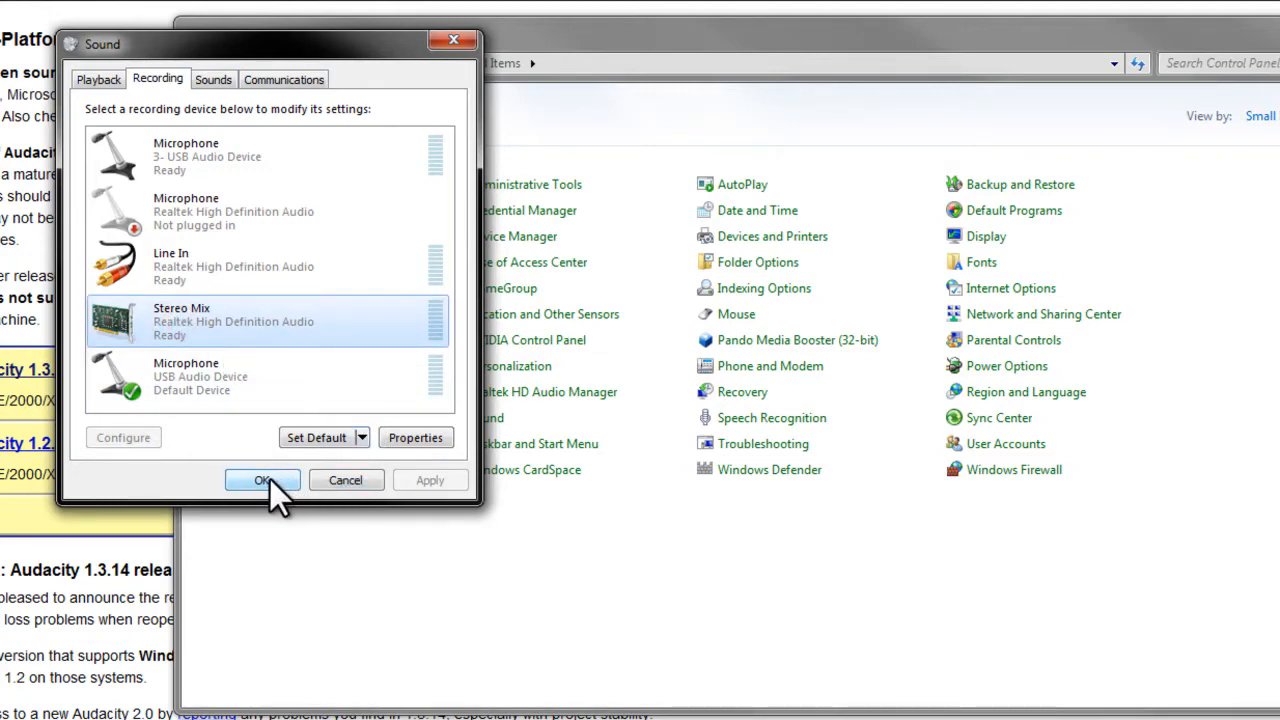
{"action": "left_click", "coordinate": [263, 480]}
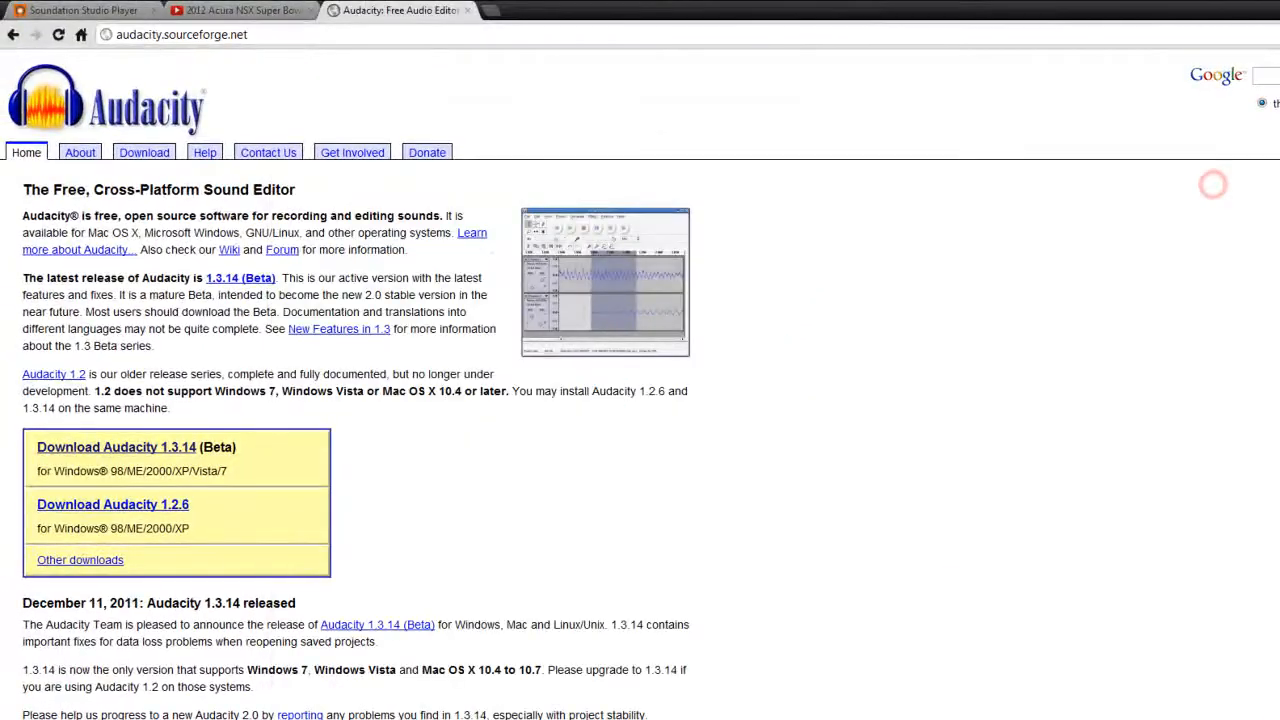
{"action": "mouse_move", "coordinate": [130, 50]}
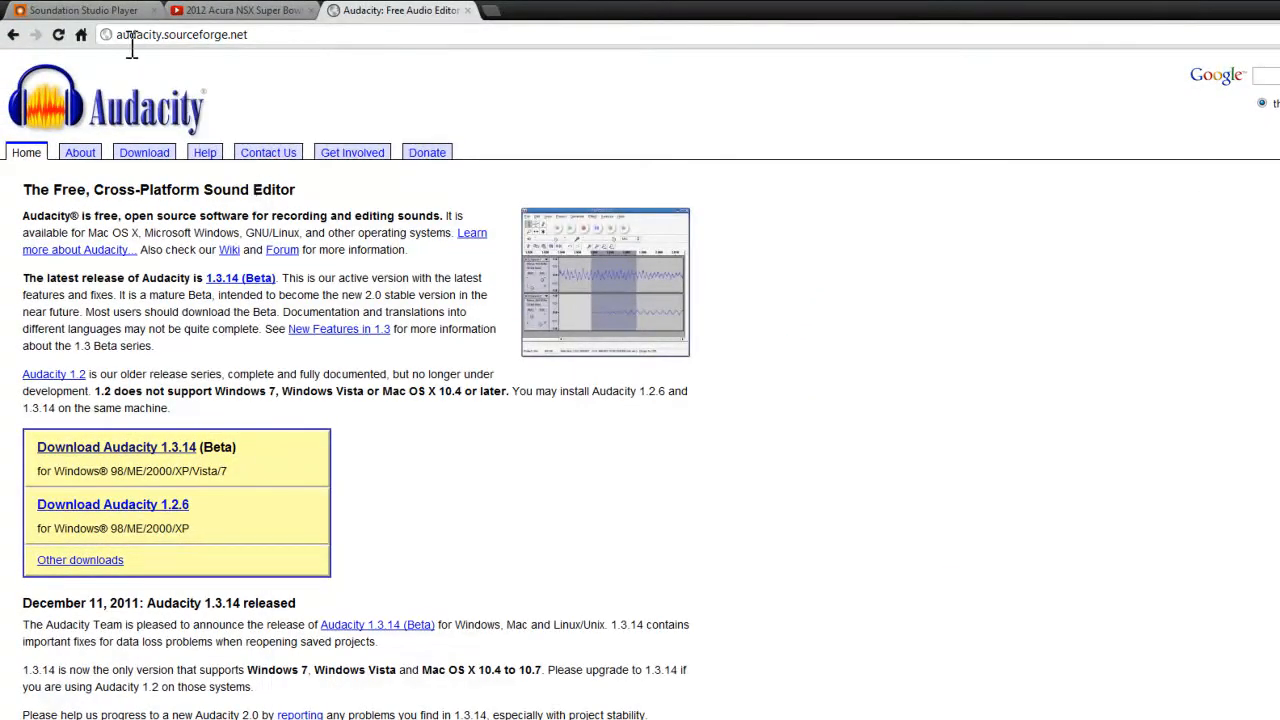
{"action": "mouse_move", "coordinate": [60, 210]}
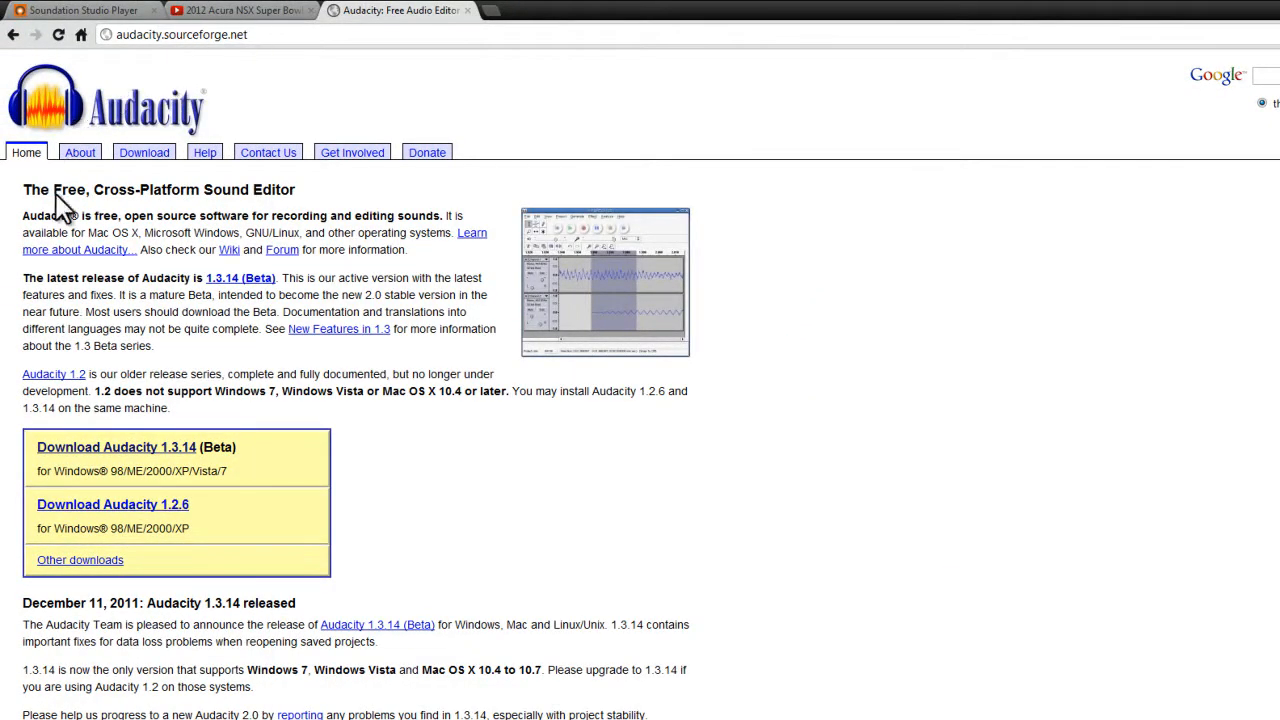
{"action": "mouse_move", "coordinate": [585, 435]}
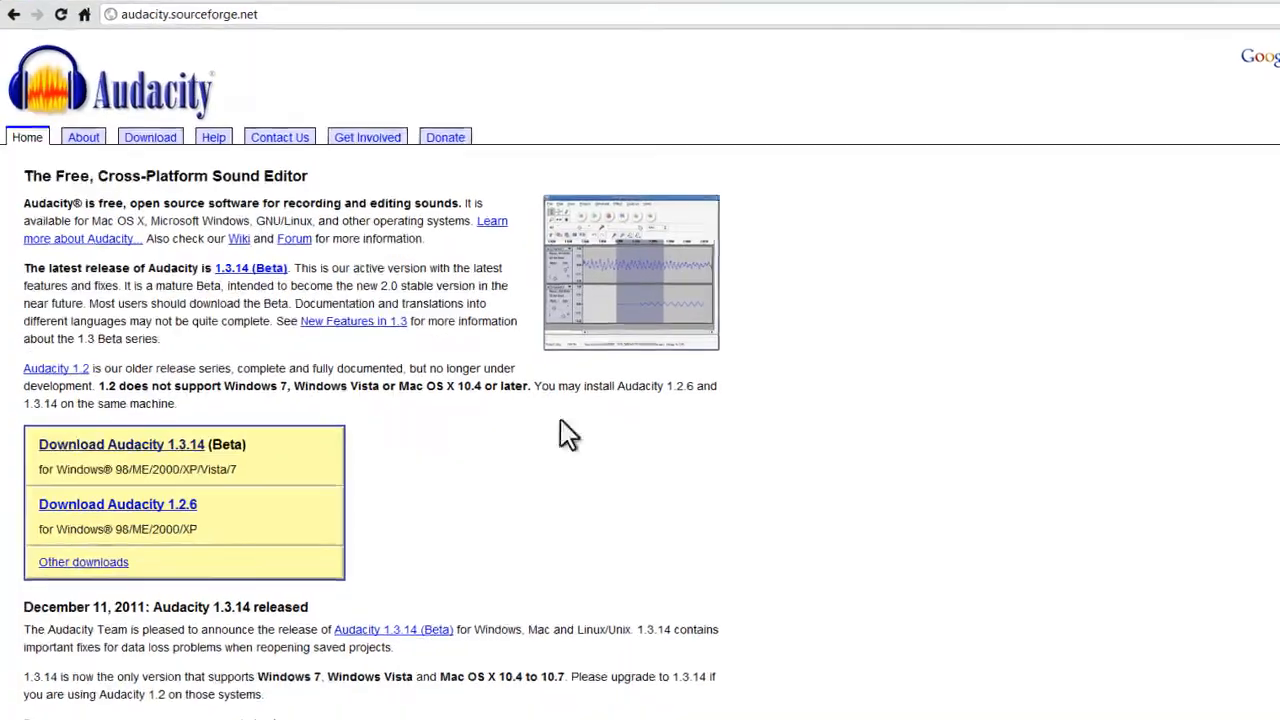
{"action": "left_click", "coordinate": [150, 137]}
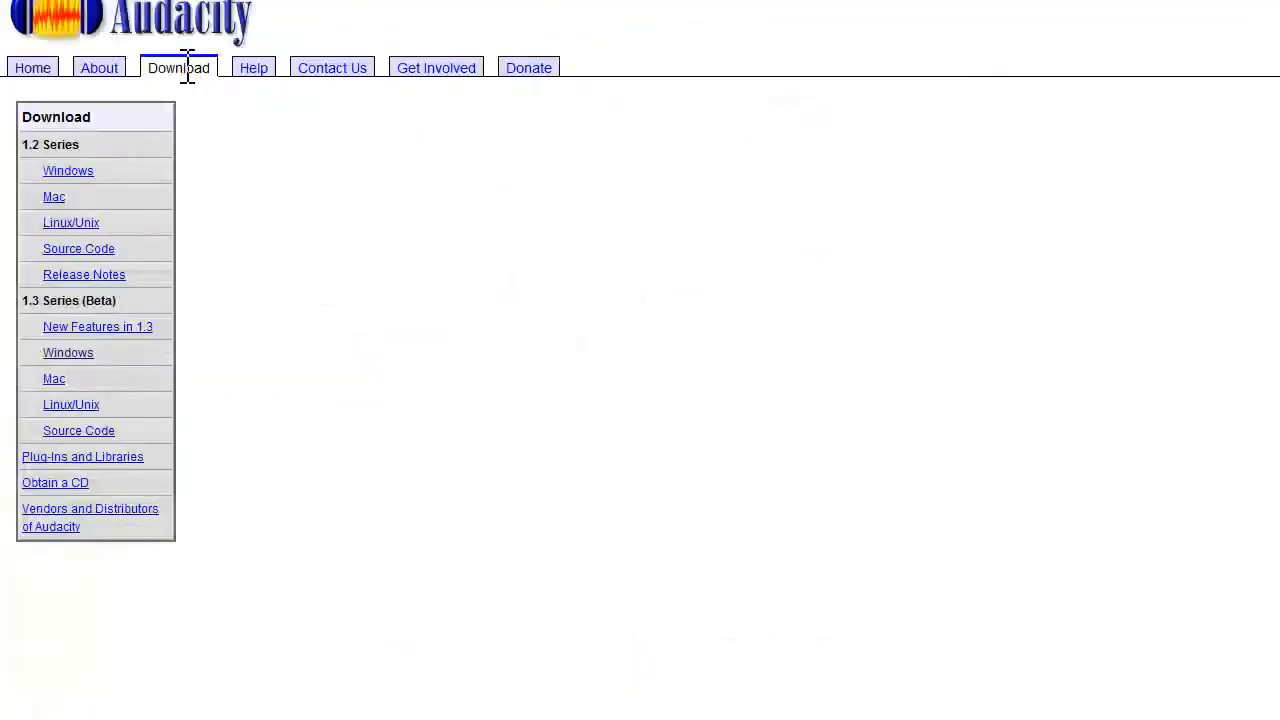
{"action": "left_click", "coordinate": [178, 68]}
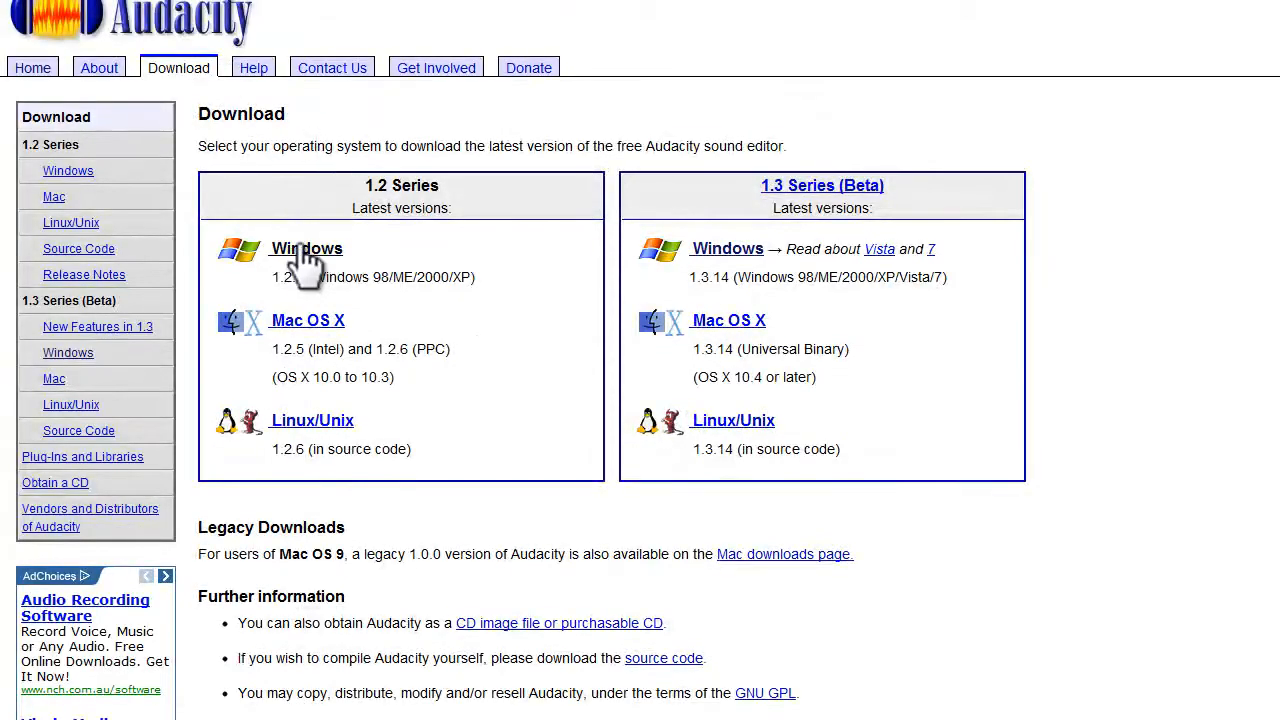
{"action": "mouse_move", "coordinate": [33, 67]}
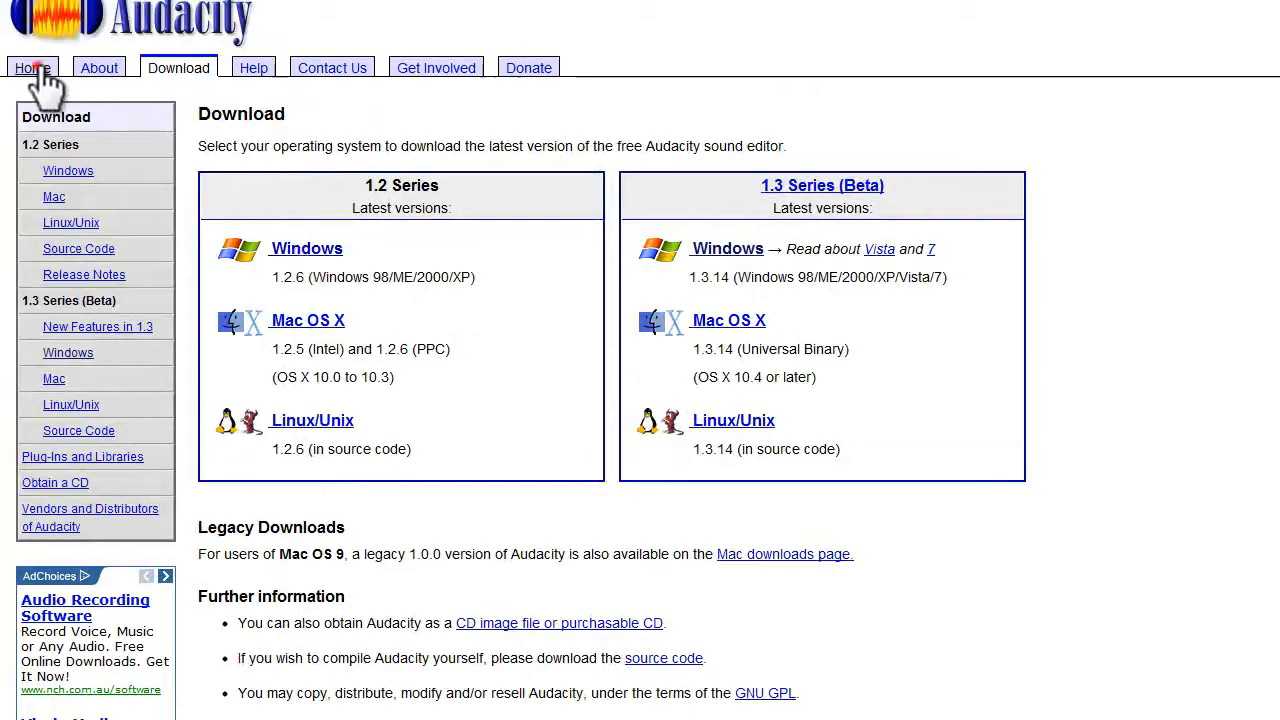
{"action": "left_click", "coordinate": [32, 68]}
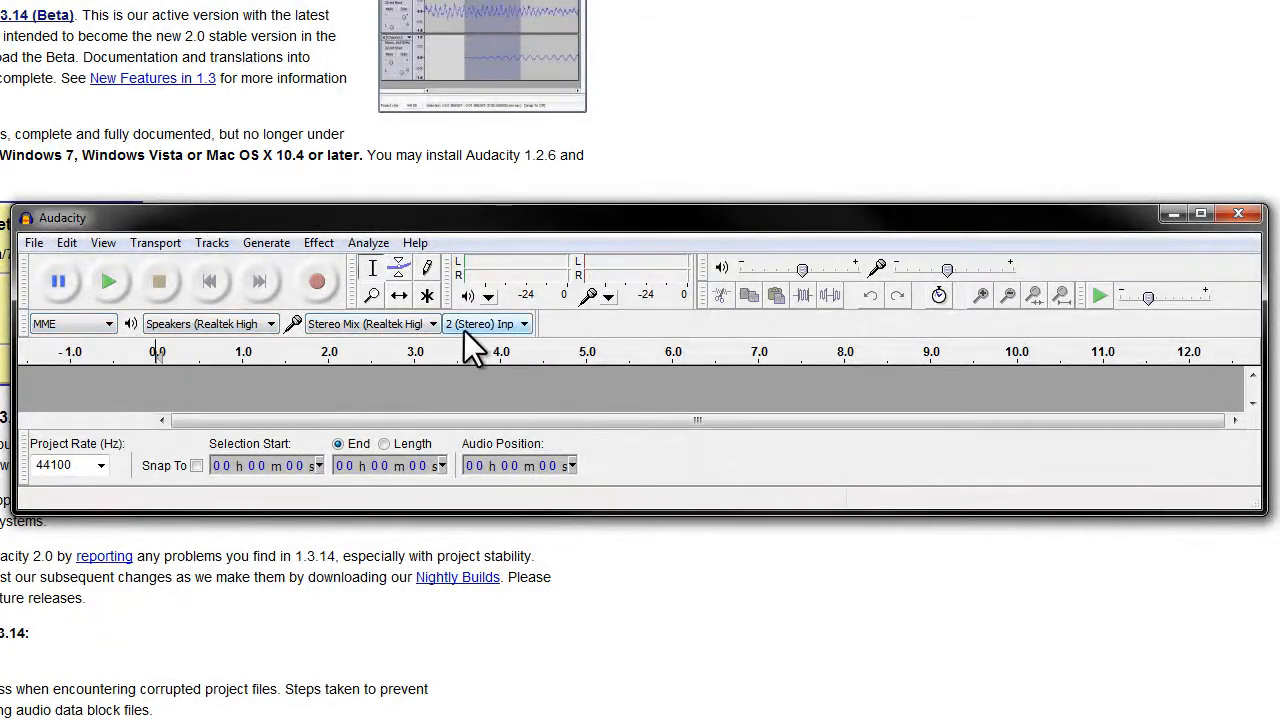
Set Audacity's Device Toolbar to MME host, Stereo Mix input and Speakers (Realtek High Definition) output
{"action": "left_click", "coordinate": [70, 323]}
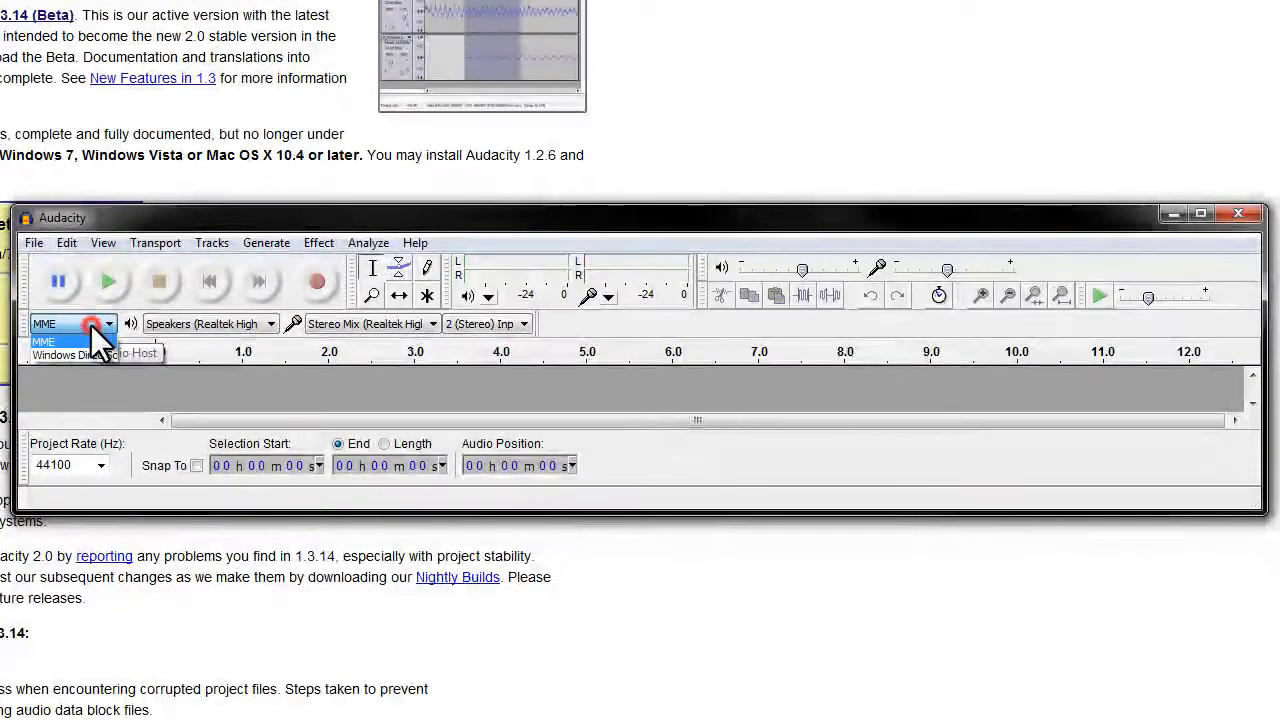
{"action": "left_click", "coordinate": [270, 323]}
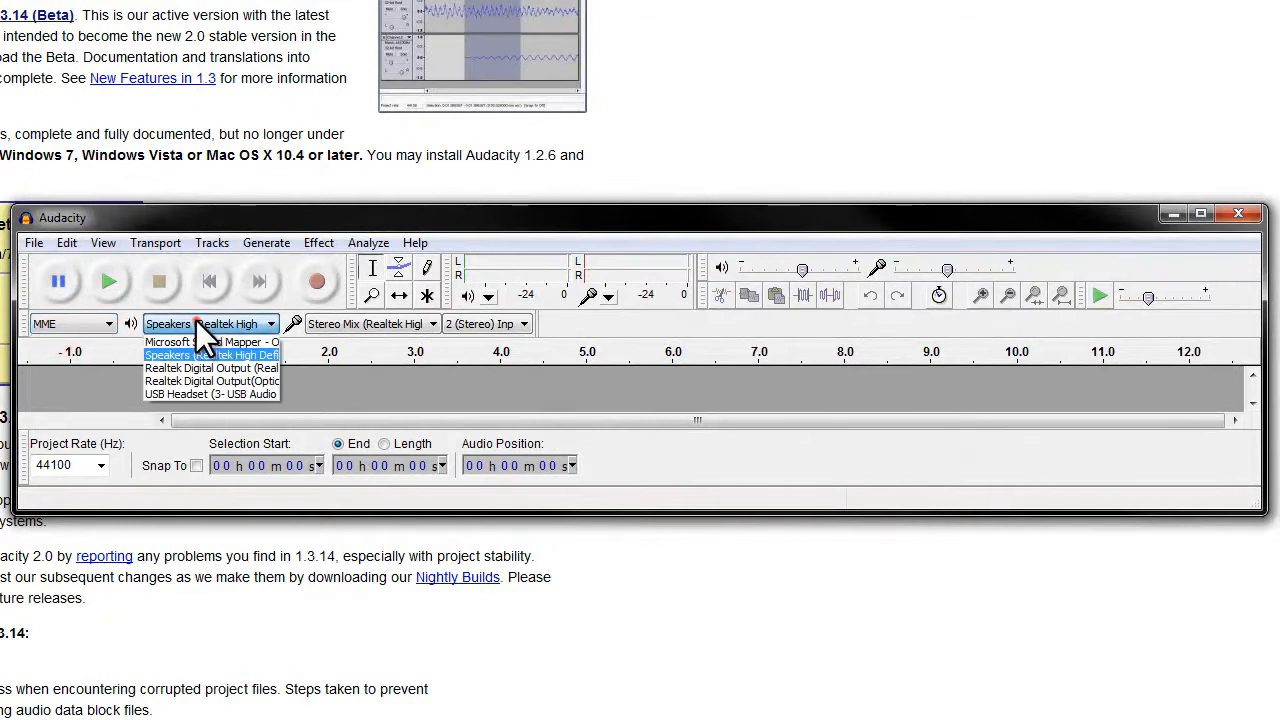
{"action": "mouse_move", "coordinate": [175, 378]}
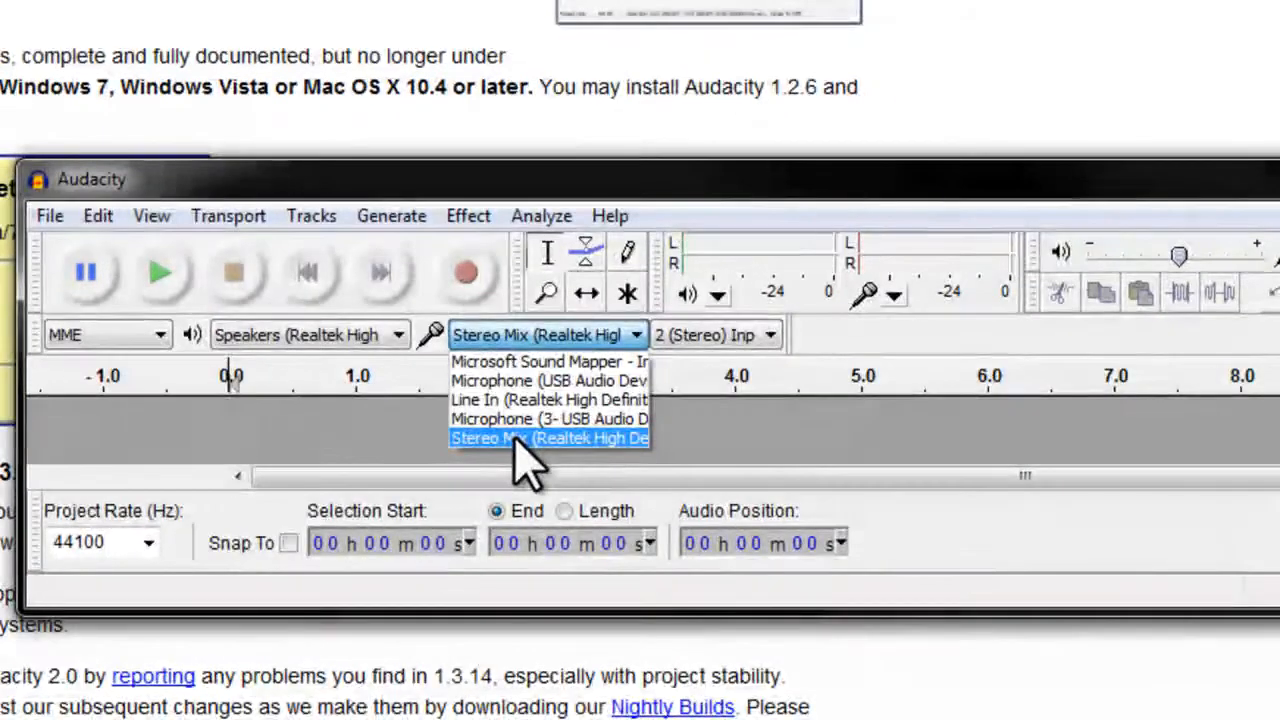
{"action": "left_click", "coordinate": [549, 438]}
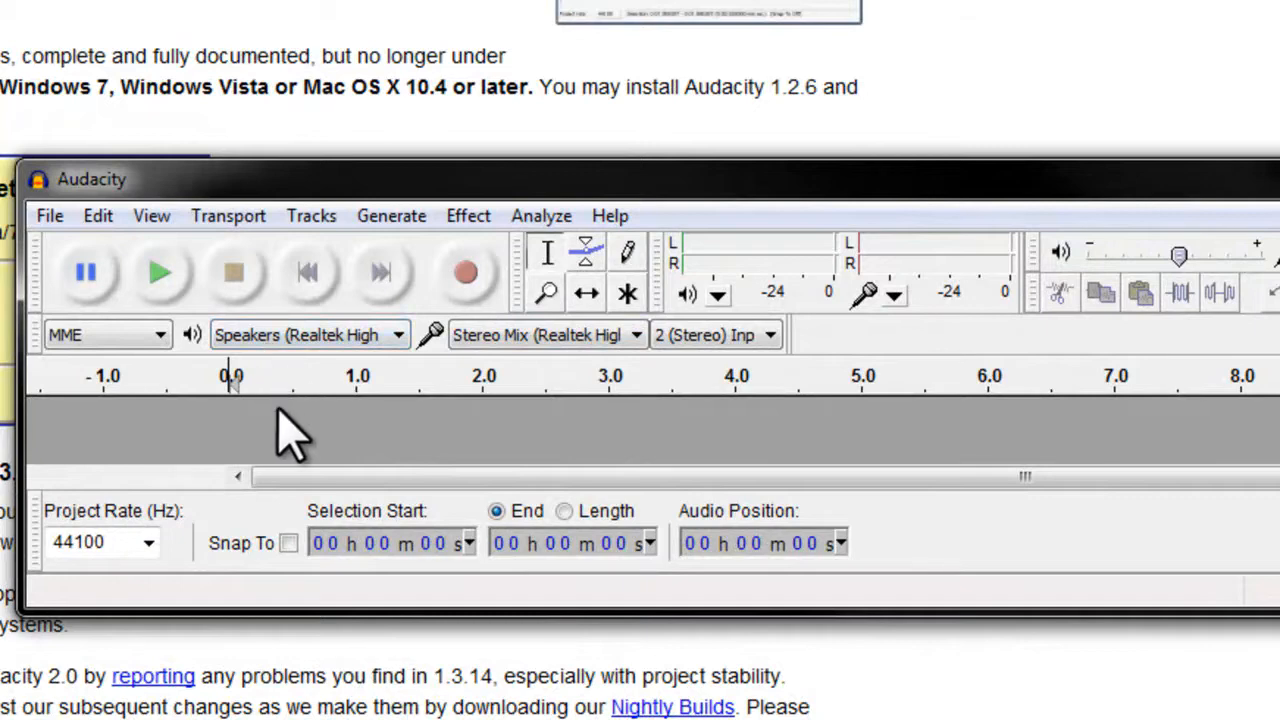
{"action": "mouse_move", "coordinate": [315, 420]}
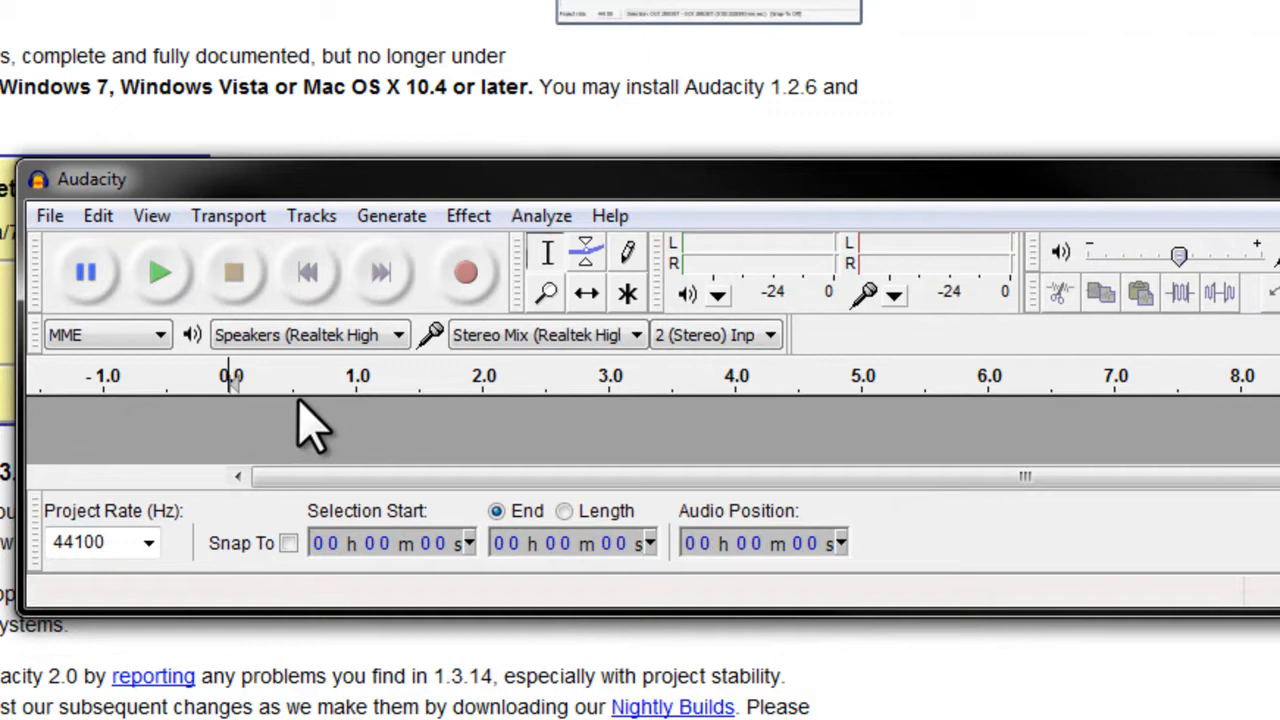
{"action": "mouse_move", "coordinate": [375, 435]}
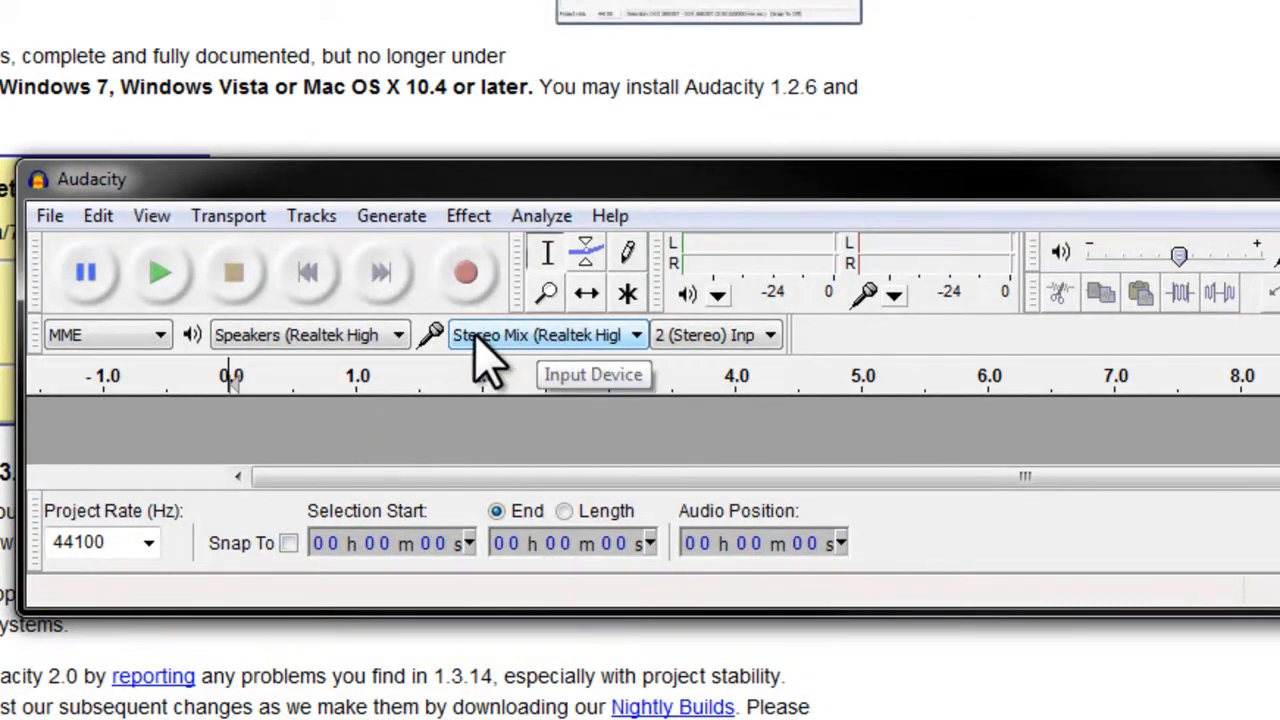
{"action": "mouse_move", "coordinate": [545, 360]}
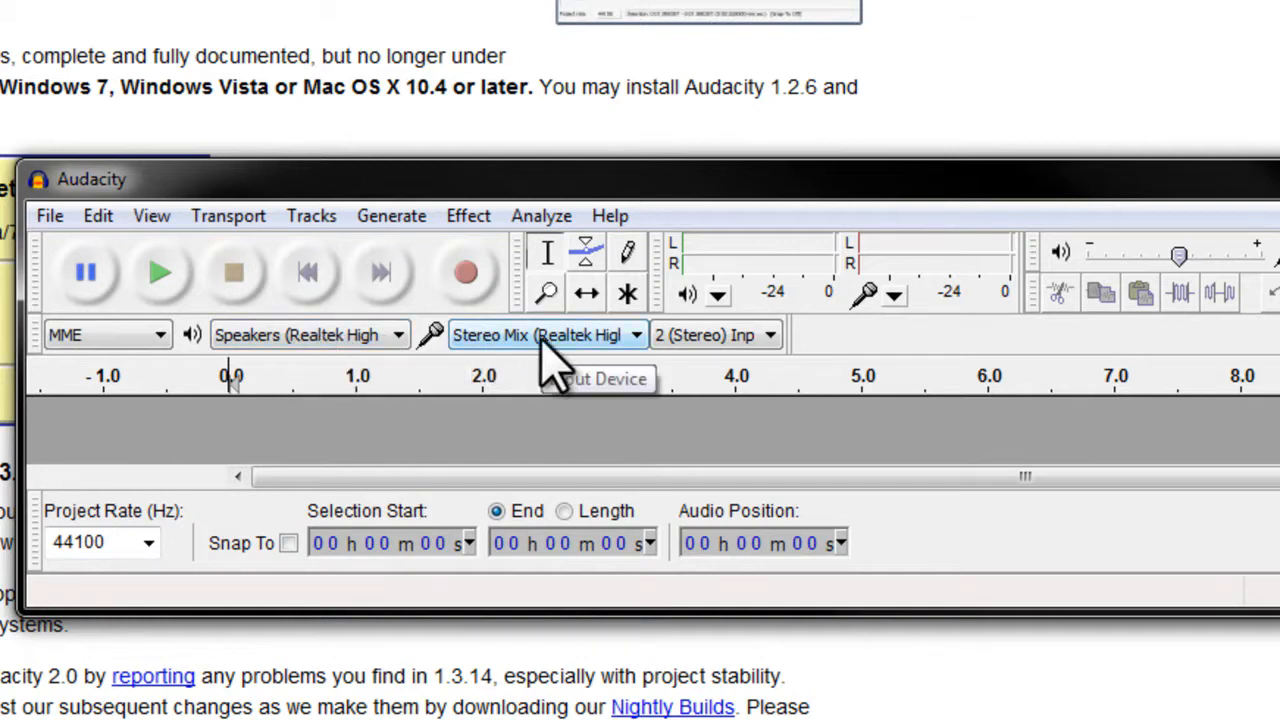
{"action": "left_click", "coordinate": [398, 334]}
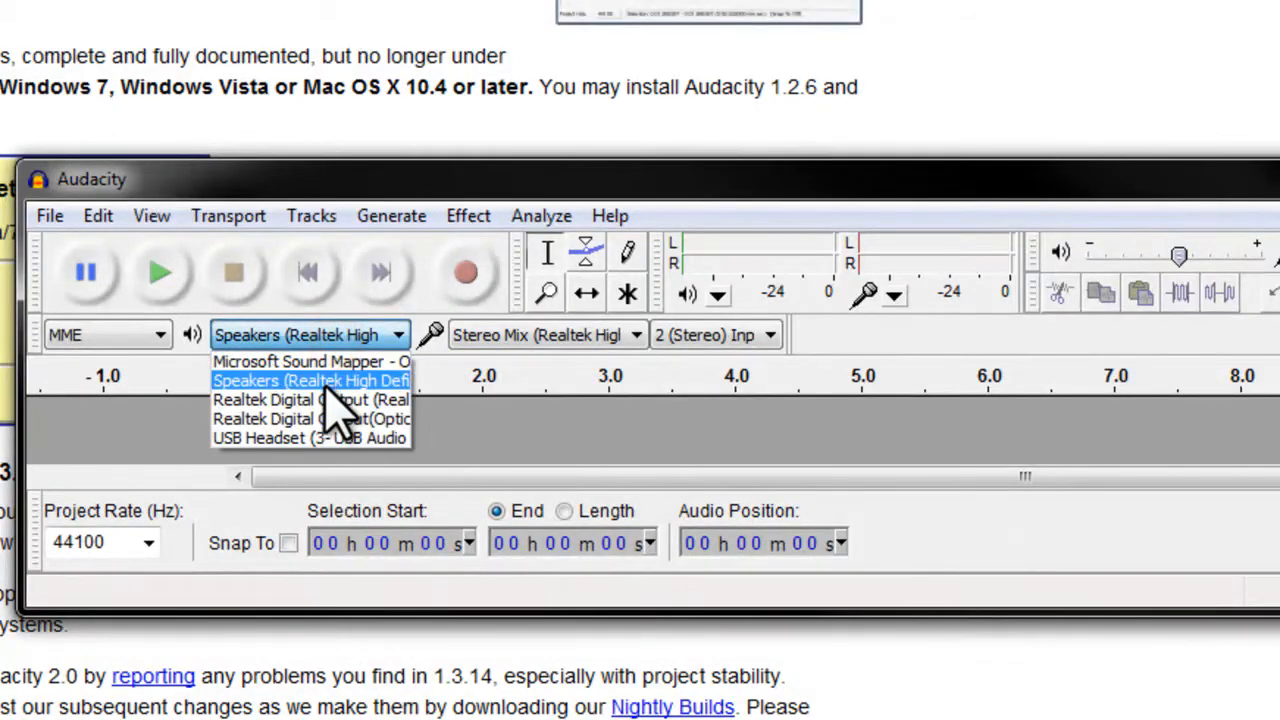
{"action": "mouse_move", "coordinate": [275, 410]}
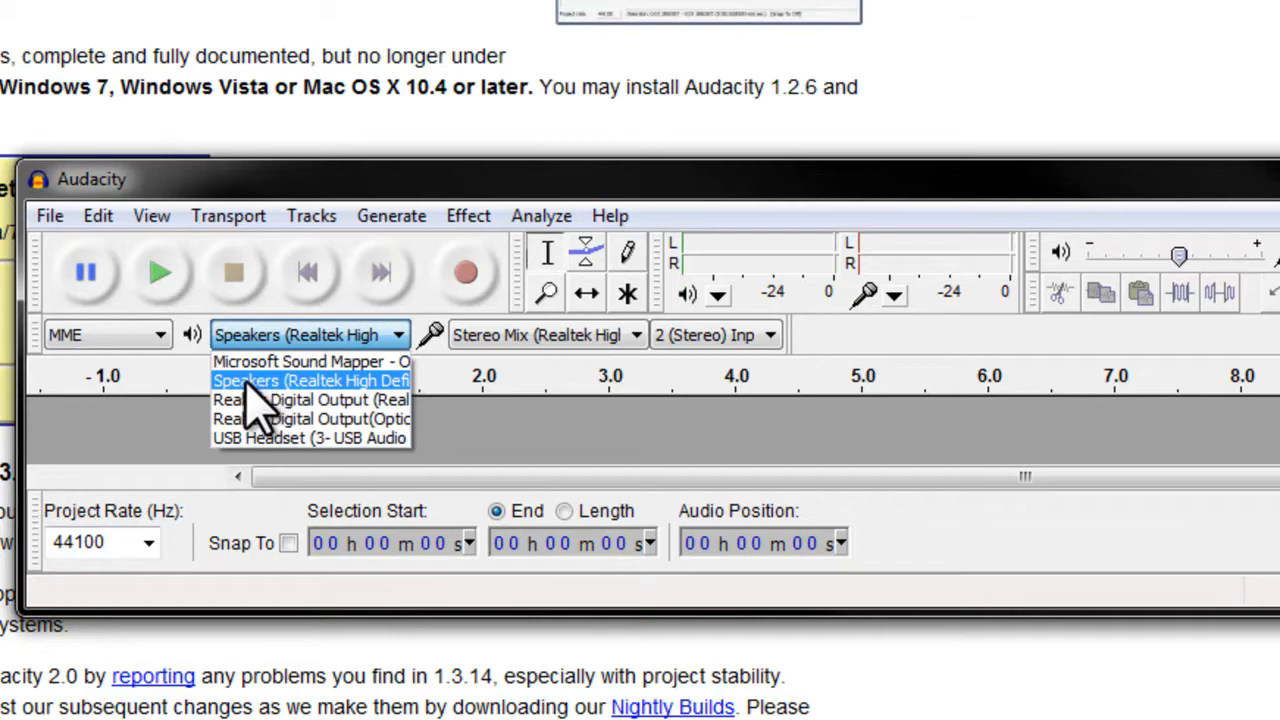
{"action": "left_click", "coordinate": [310, 380]}
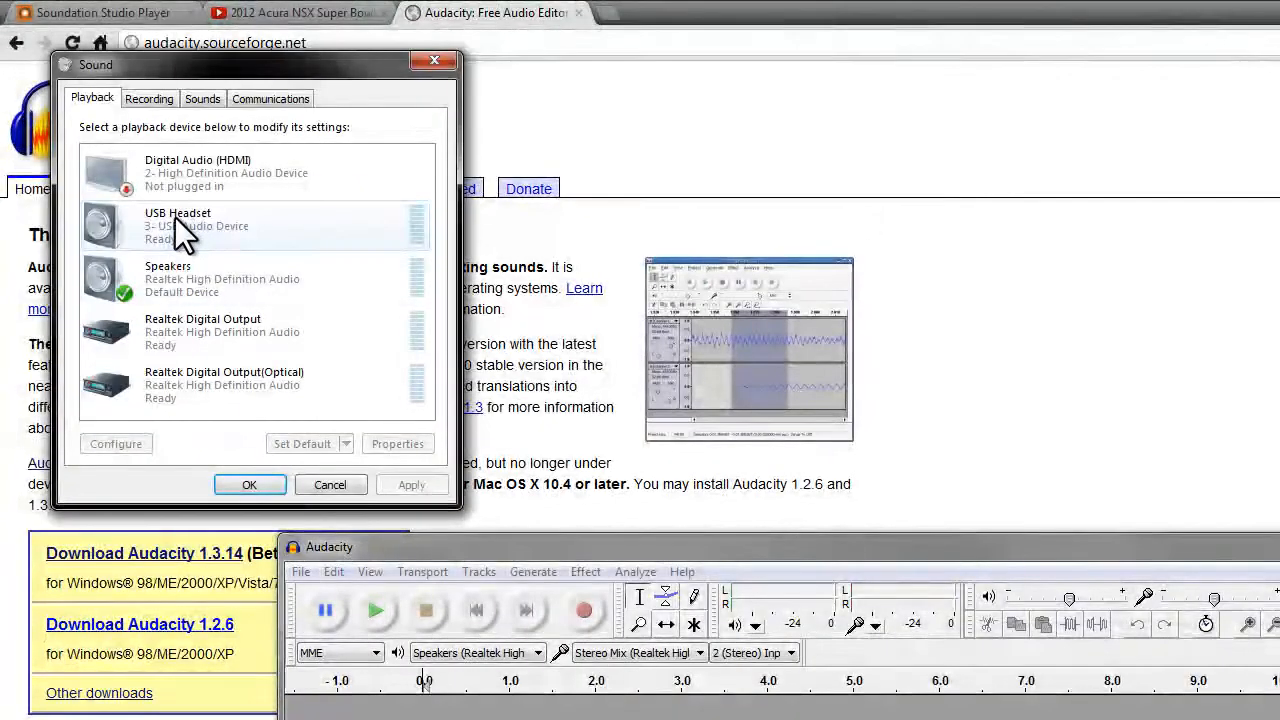
Select Speakers in the Sound dialog's Playback tab and close it with OK
{"action": "left_click", "coordinate": [250, 225]}
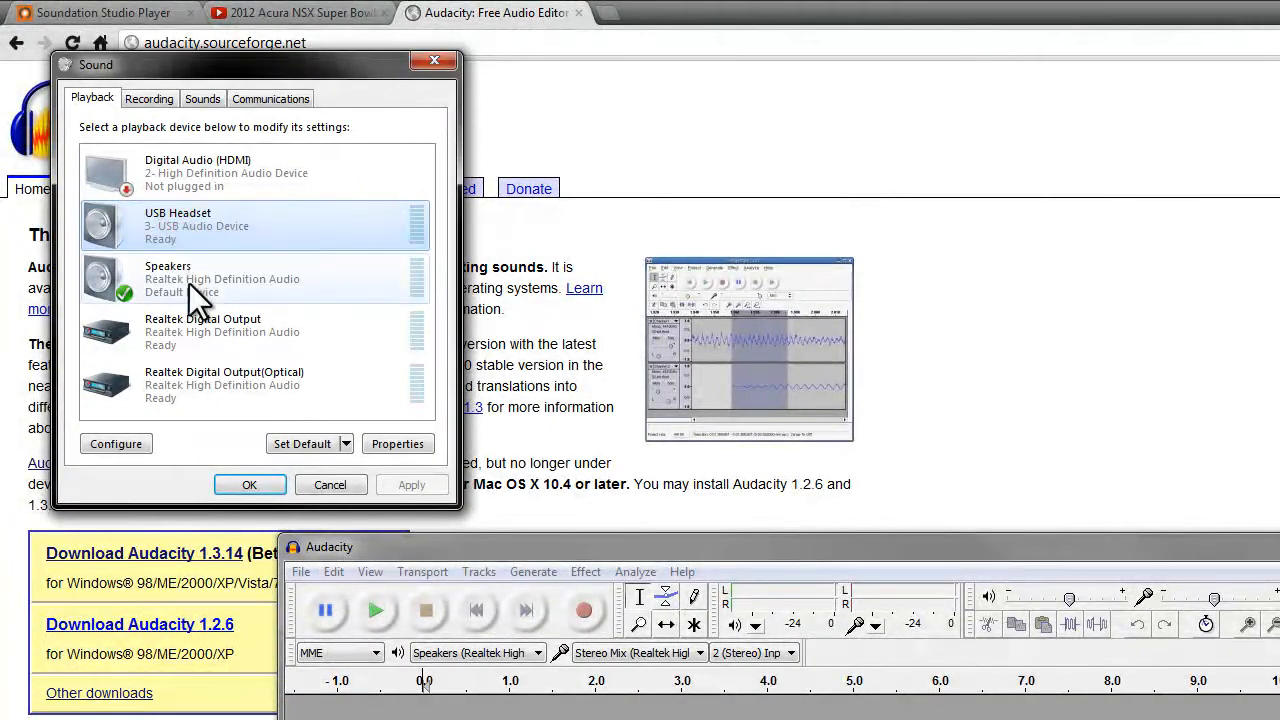
{"action": "left_click", "coordinate": [250, 278]}
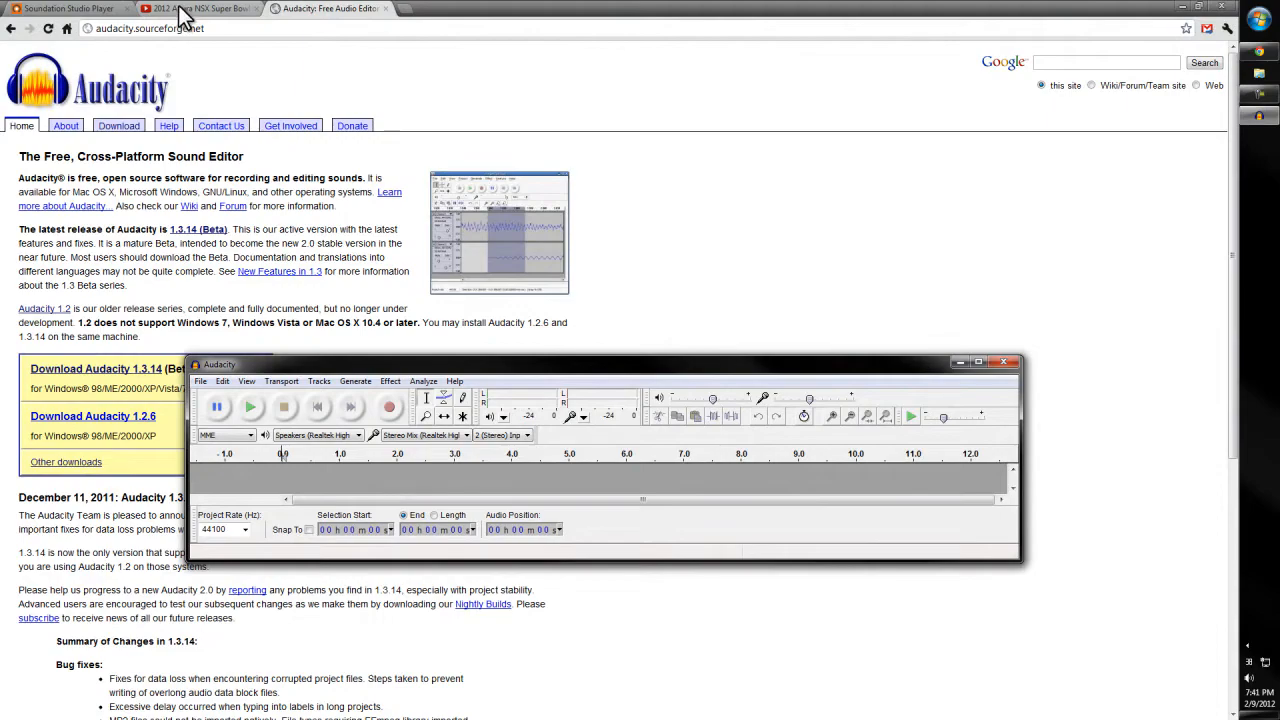
Record the YouTube Acura commercial's audio in Audacity, stop, then play back and stop the track
{"action": "left_click", "coordinate": [200, 8]}
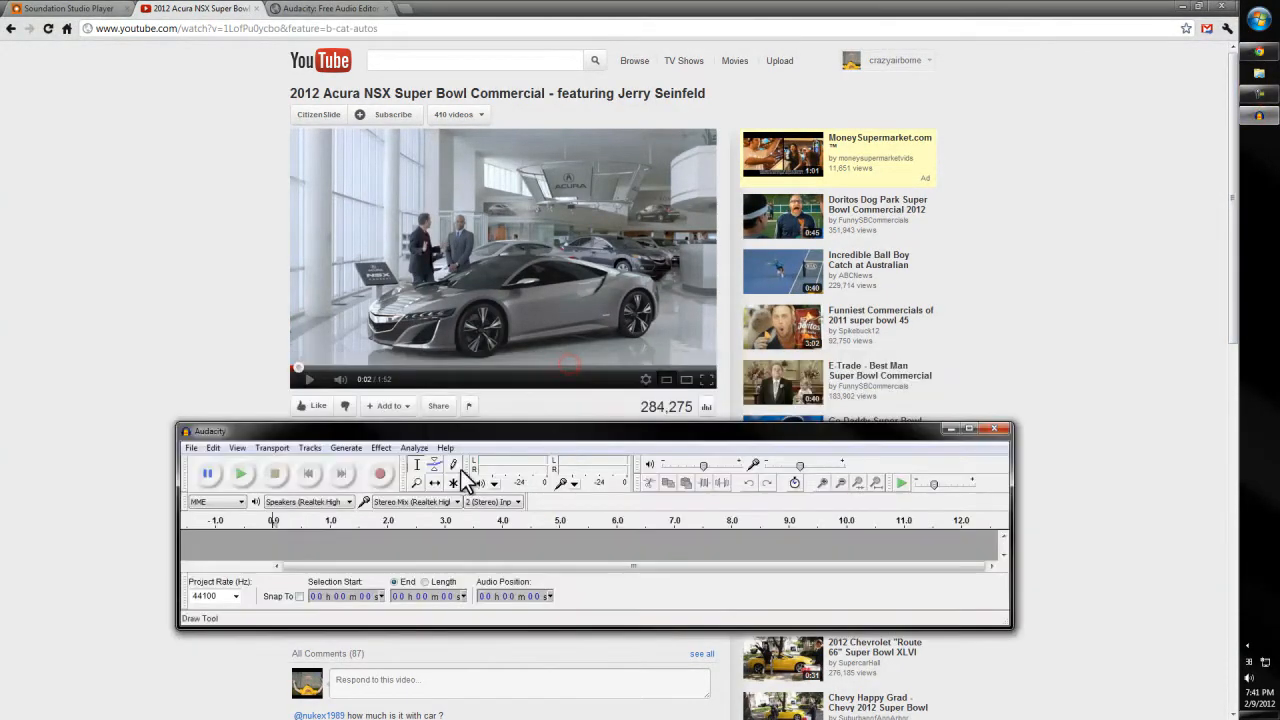
{"action": "mouse_move", "coordinate": [380, 473]}
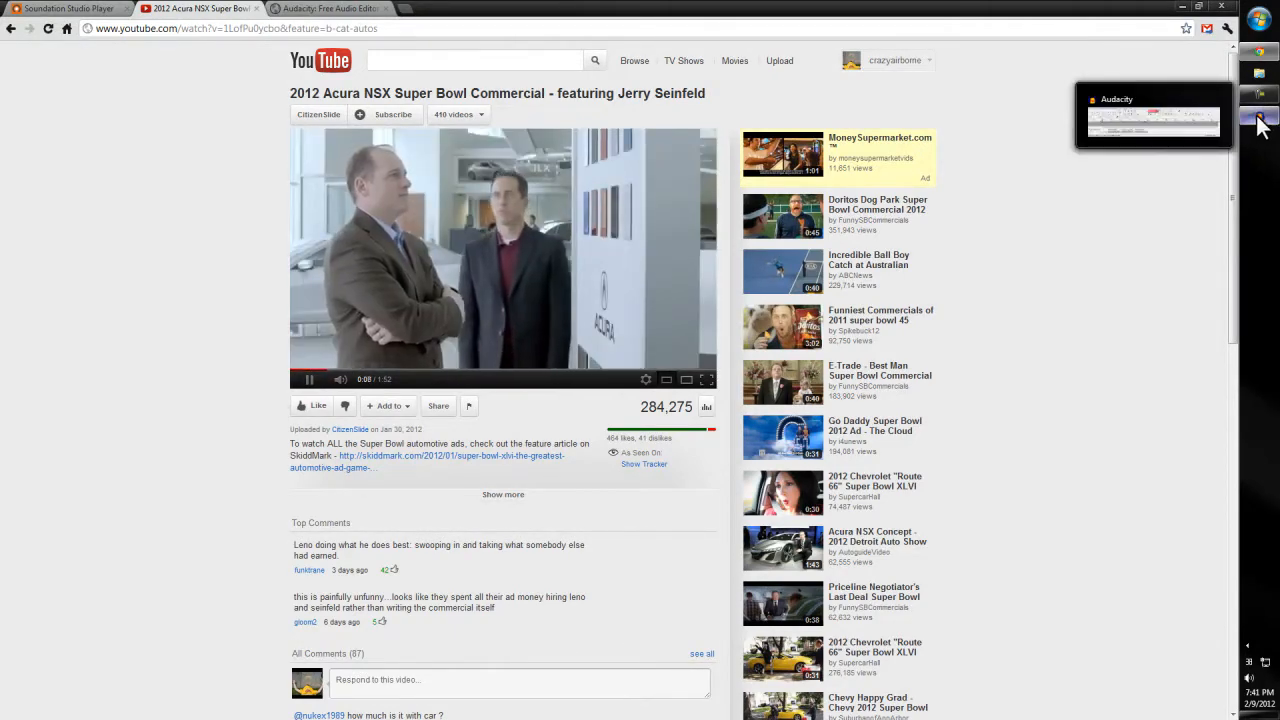
{"action": "left_click", "coordinate": [1152, 117]}
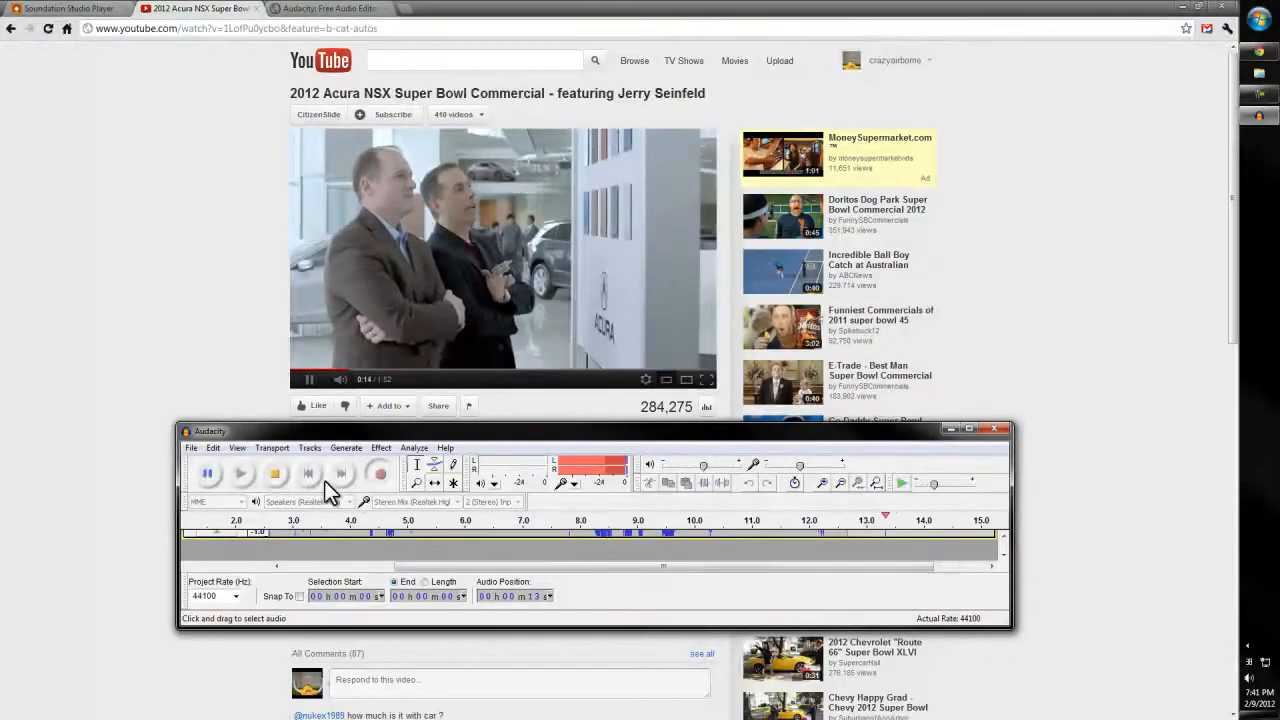
{"action": "left_click", "coordinate": [275, 473]}
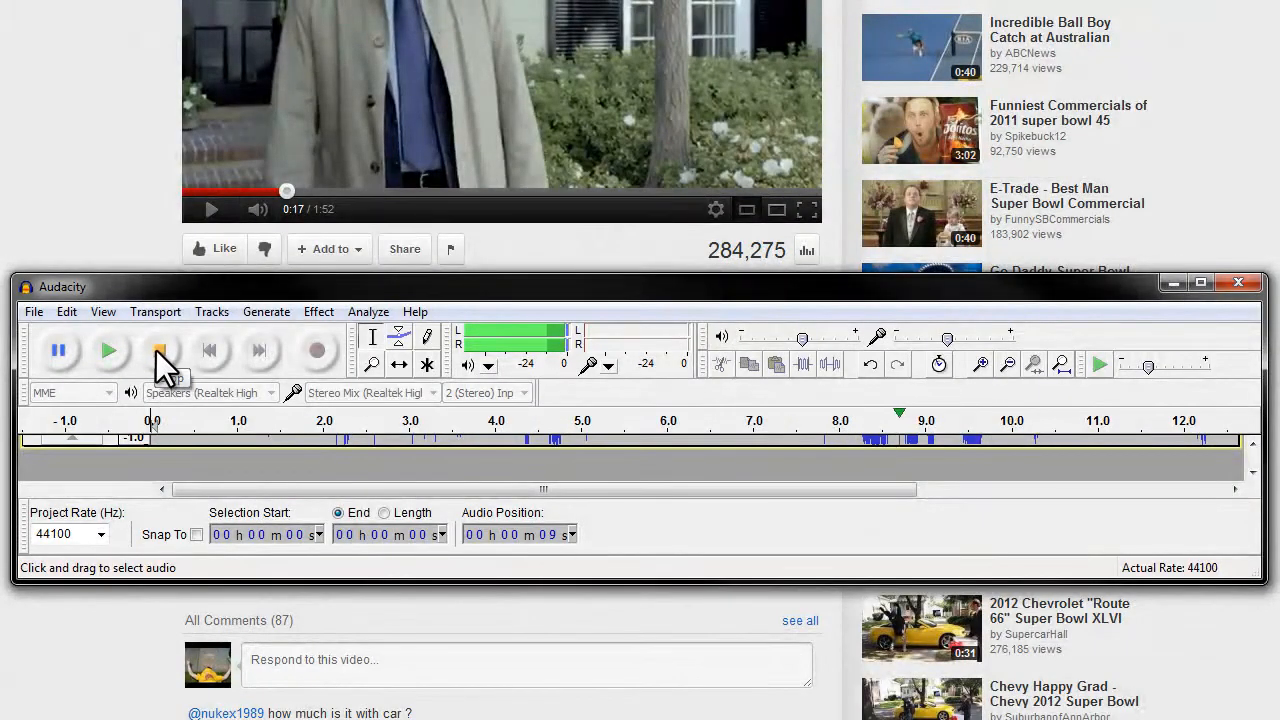
{"action": "left_click", "coordinate": [163, 350]}
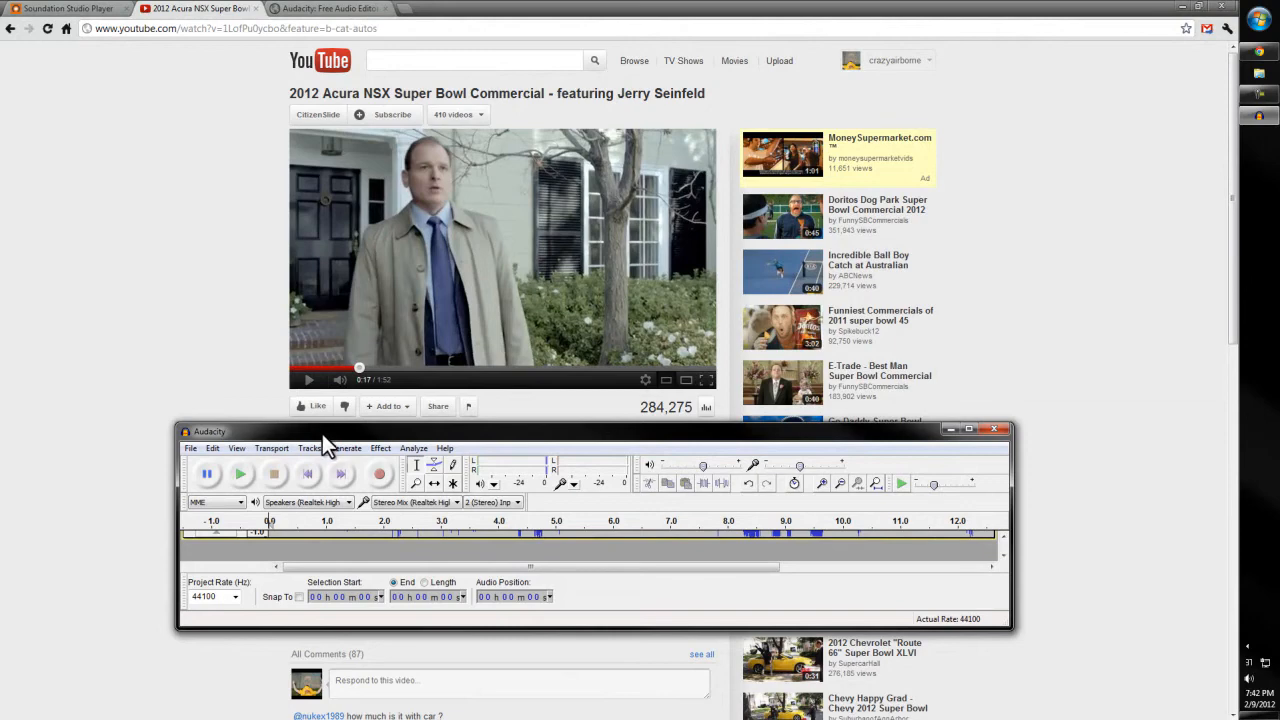
{"action": "mouse_move", "coordinate": [230, 455]}
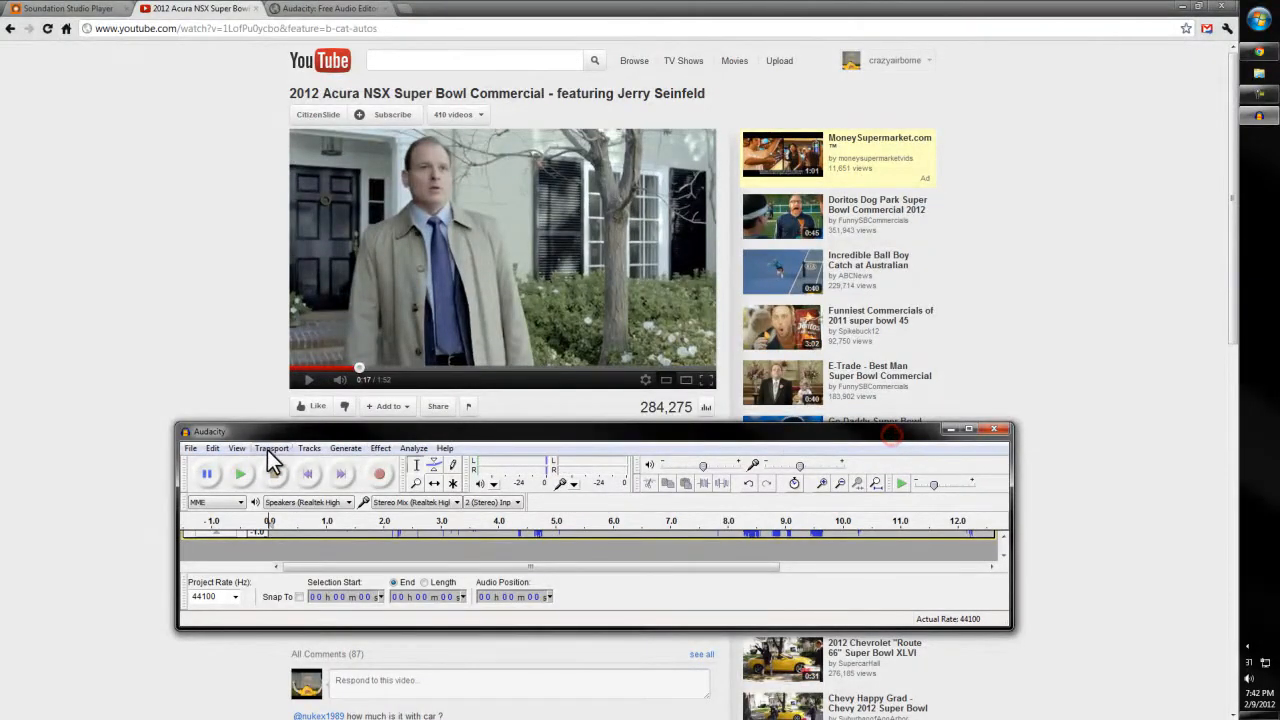
{"action": "left_click", "coordinate": [190, 448]}
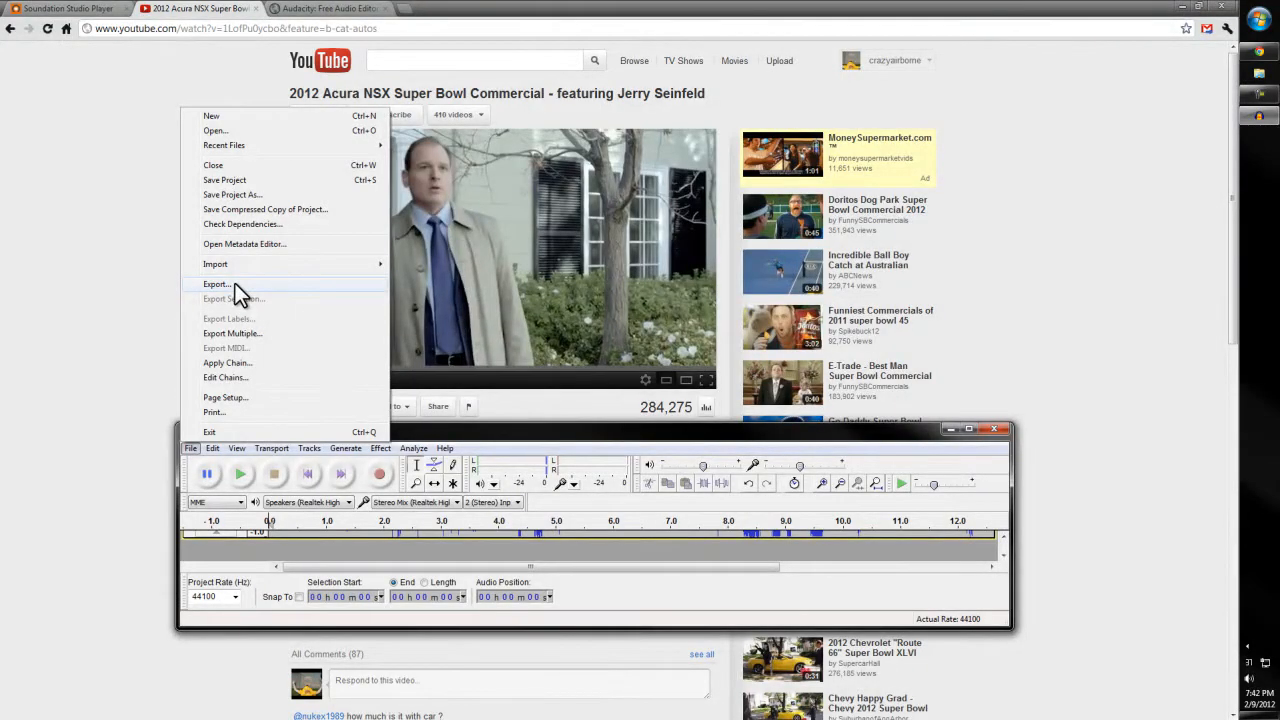
Export the recording as MP3 Files with file name 'jerry' in My Music
{"action": "left_click", "coordinate": [216, 284]}
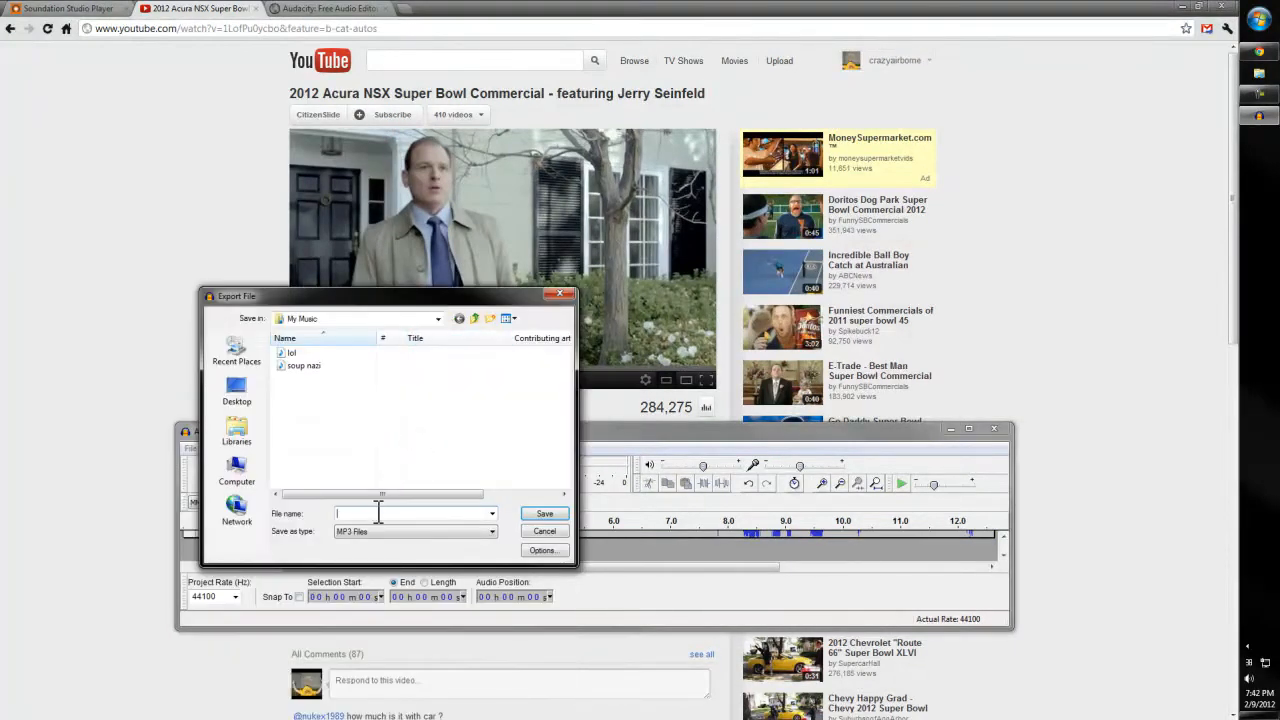
{"action": "left_click", "coordinate": [491, 531]}
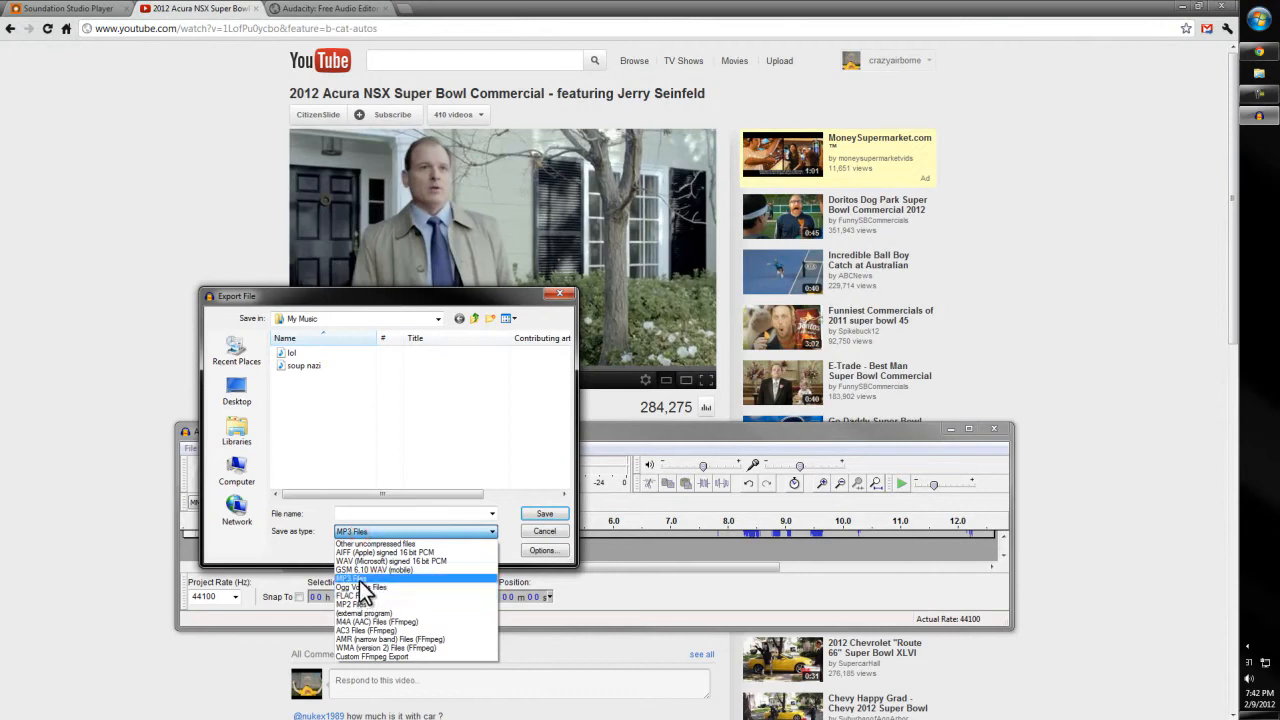
{"action": "mouse_move", "coordinate": [360, 563]}
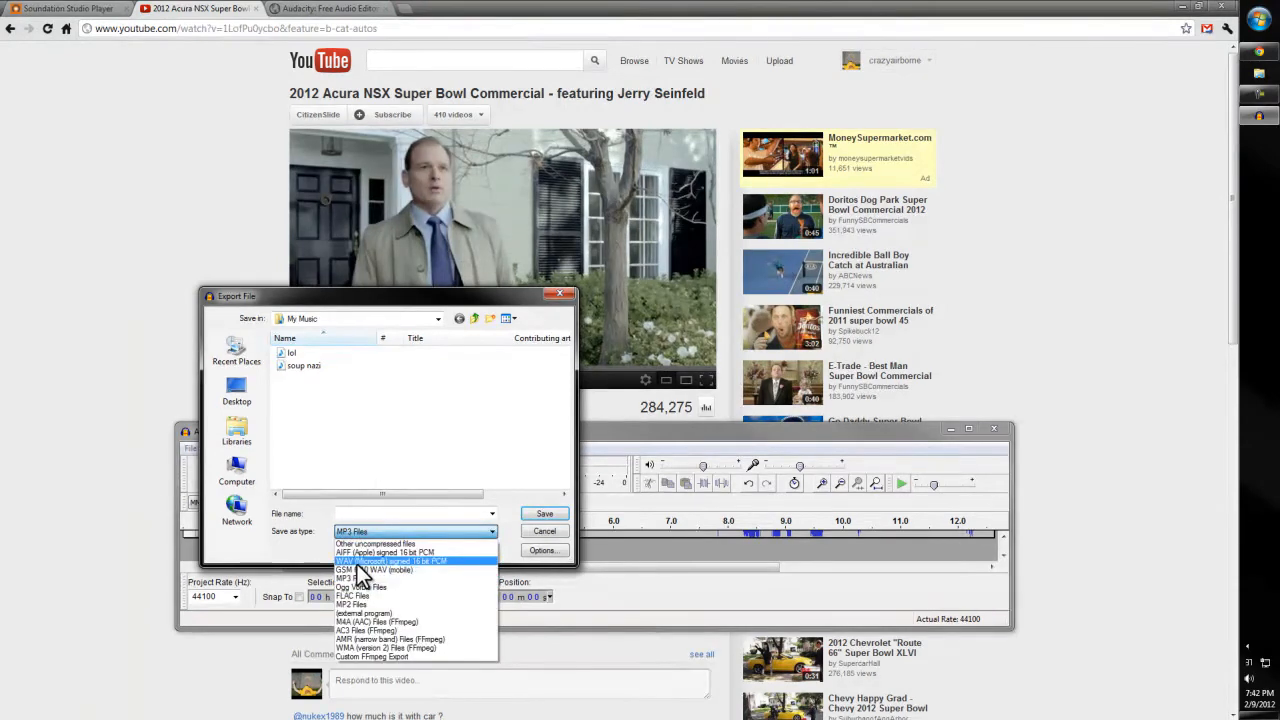
{"action": "mouse_move", "coordinate": [415, 596]}
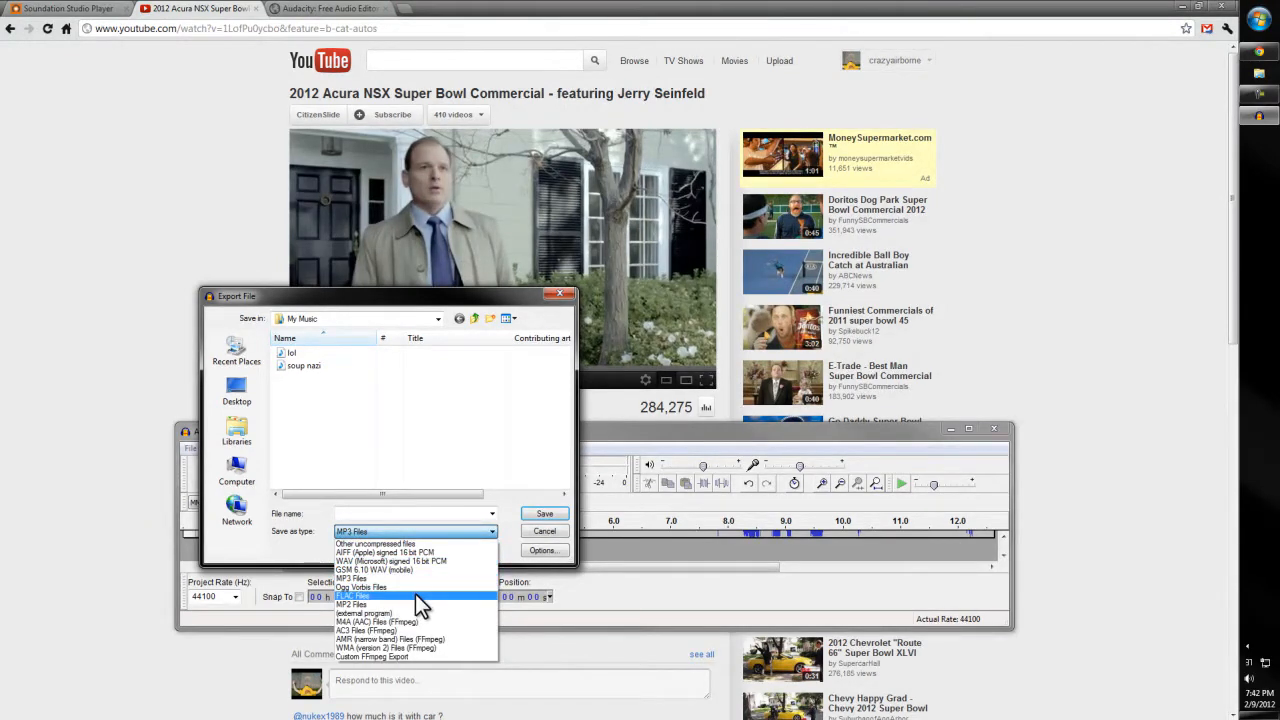
{"action": "mouse_move", "coordinate": [380, 608]}
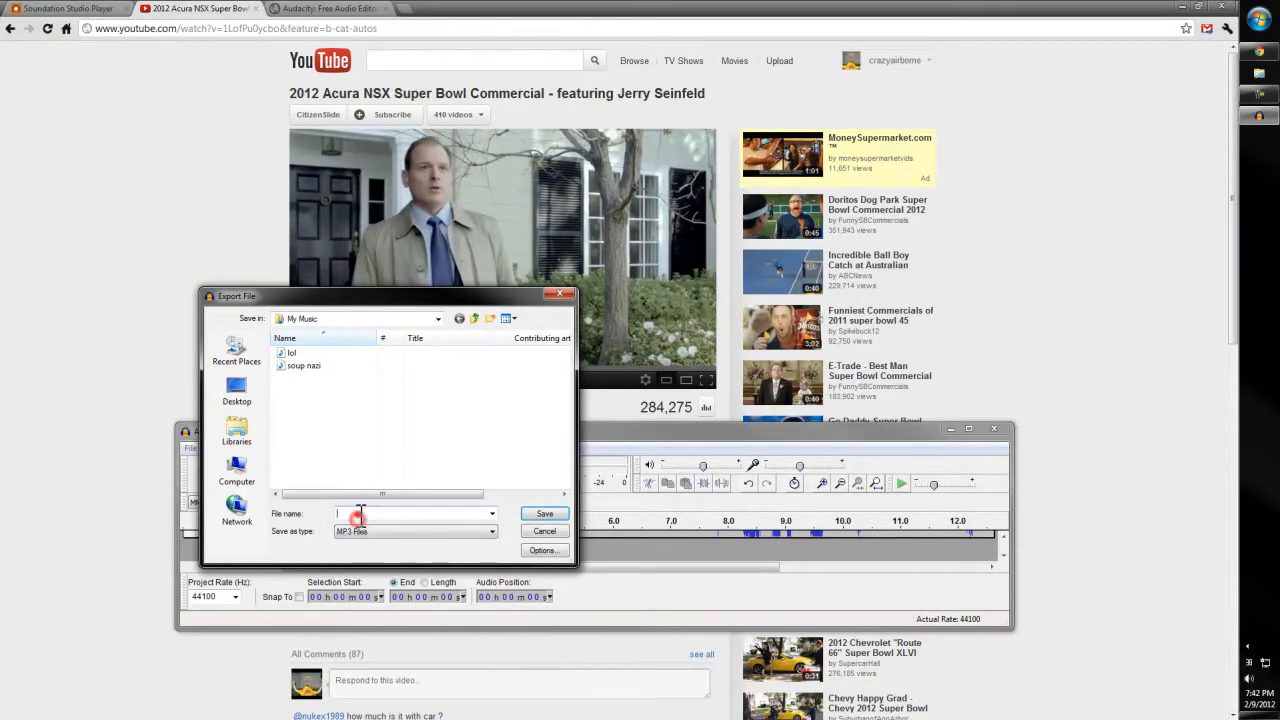
{"action": "type", "text": "Mp"}
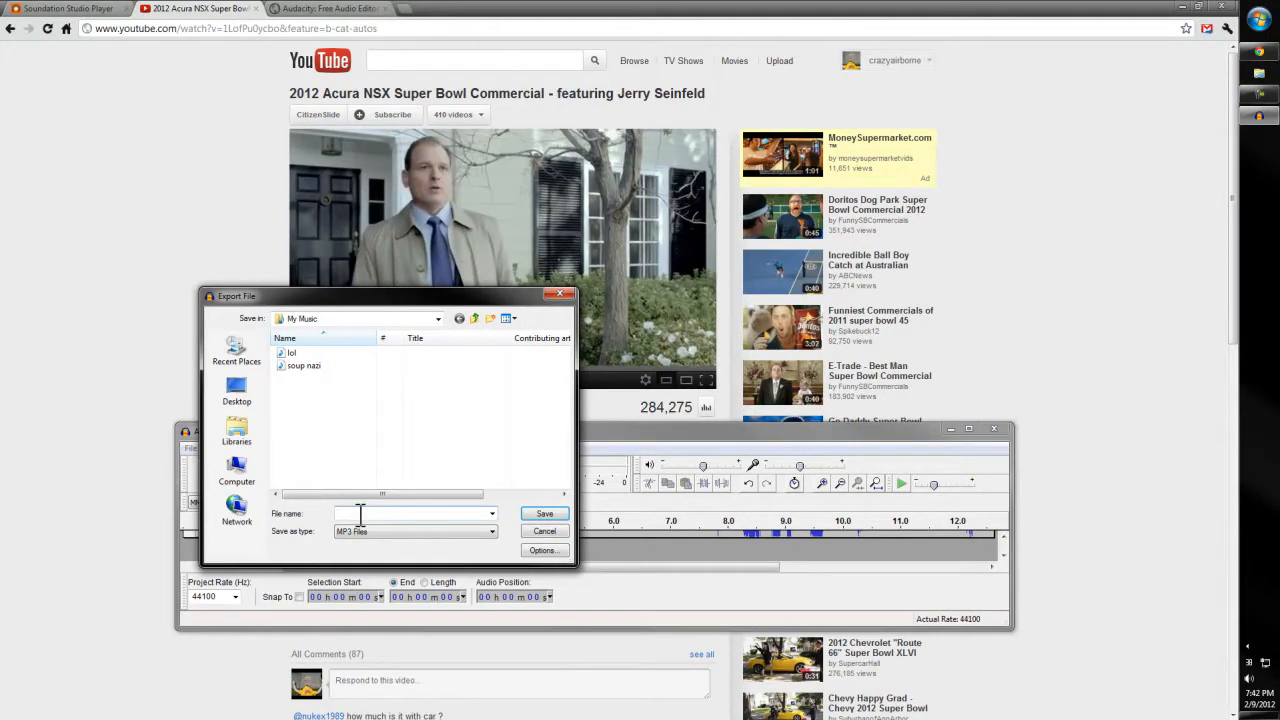
{"action": "type", "text": "jerry"}
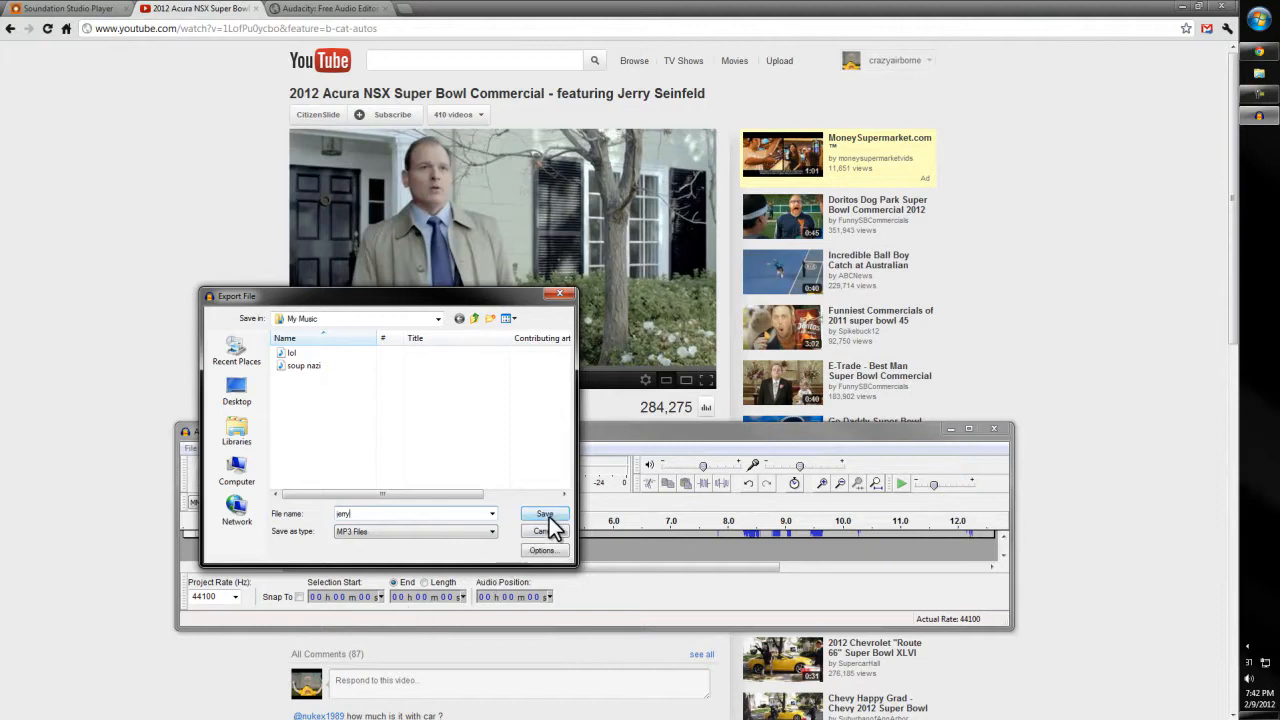
{"action": "left_click", "coordinate": [544, 513]}
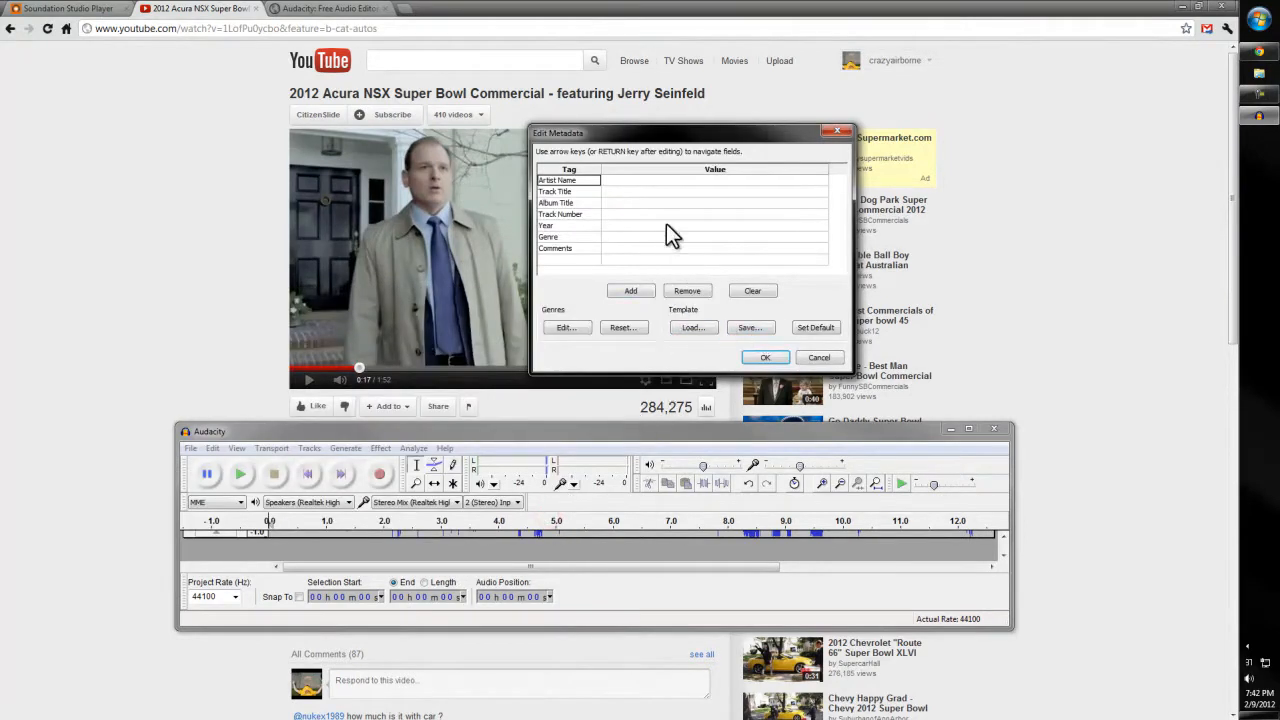
{"action": "mouse_move", "coordinate": [575, 197]}
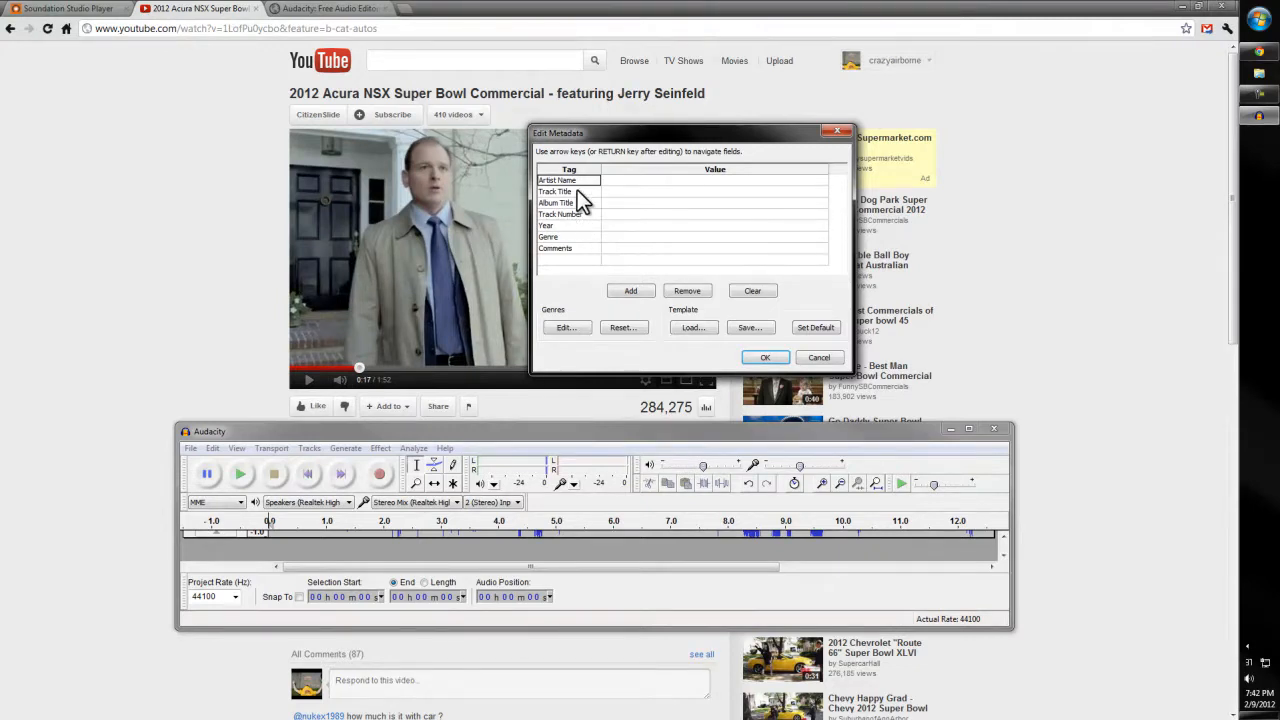
Accept the Edit Metadata dialog with empty tags
{"action": "left_click", "coordinate": [765, 357]}
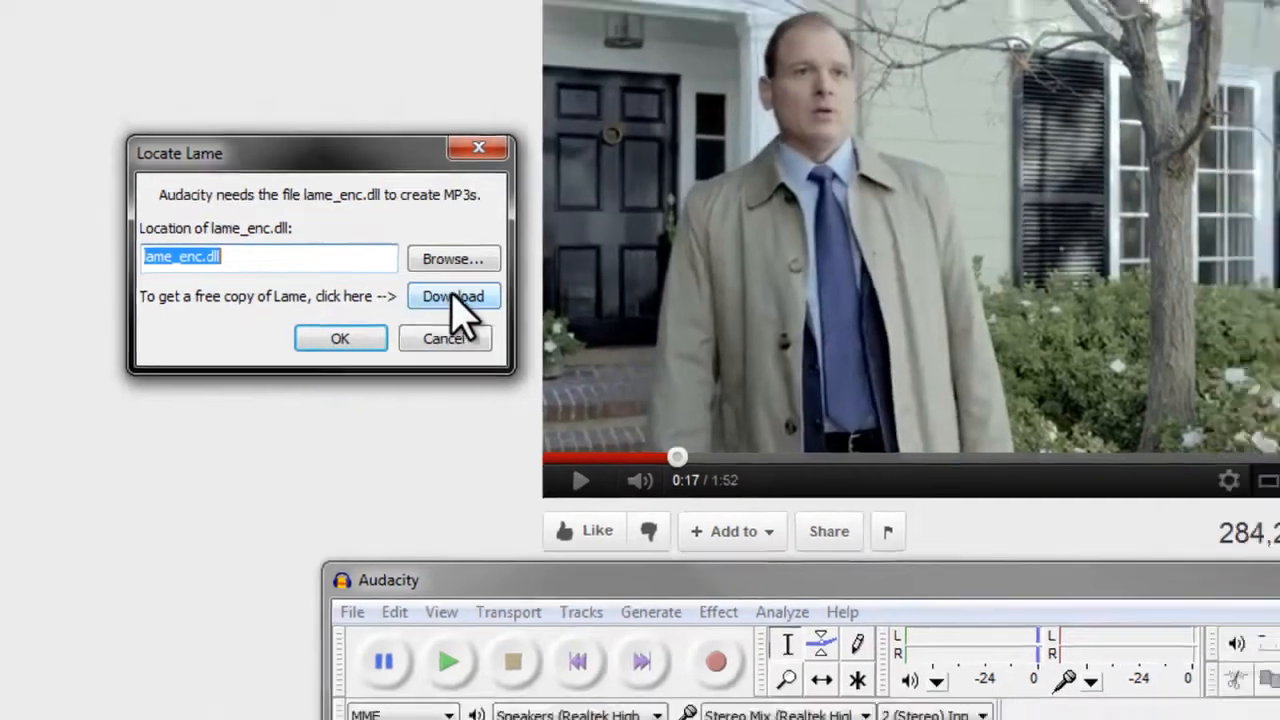
Download Lame_v3.99.3_for_Windows.exe from the LAME download page and open the installer
{"action": "left_click", "coordinate": [452, 296]}
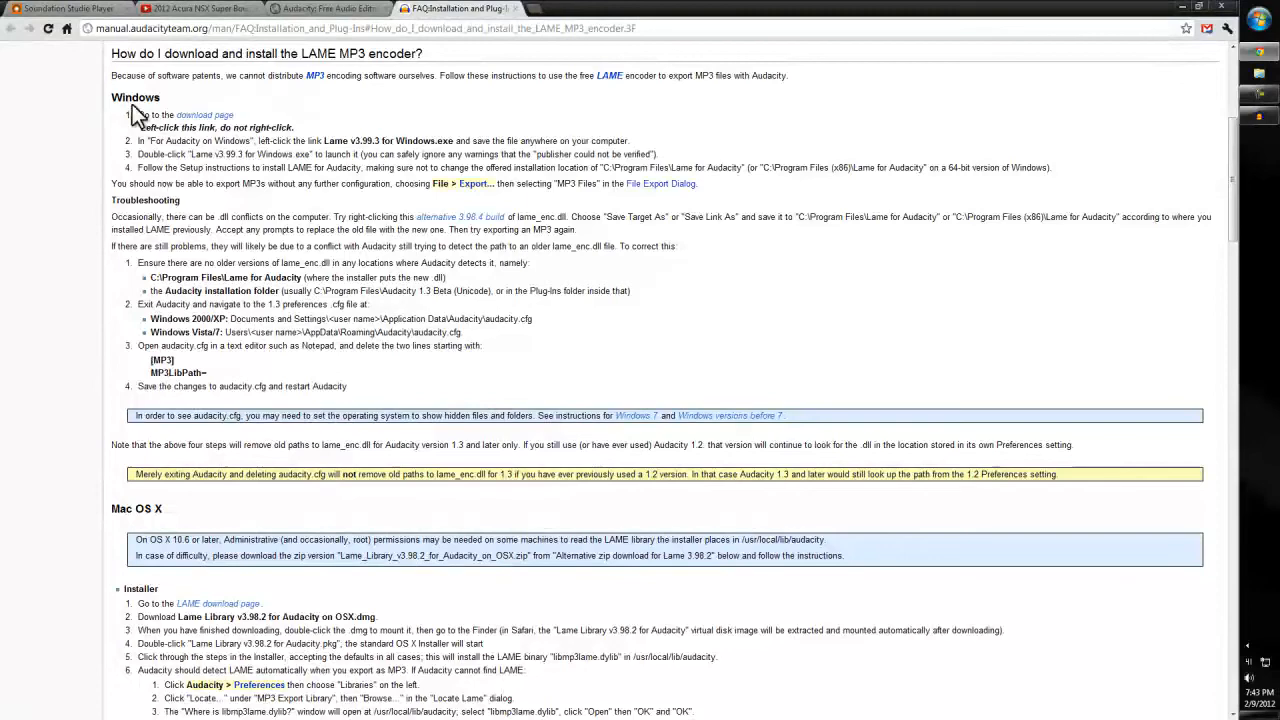
{"action": "left_click", "coordinate": [204, 114]}
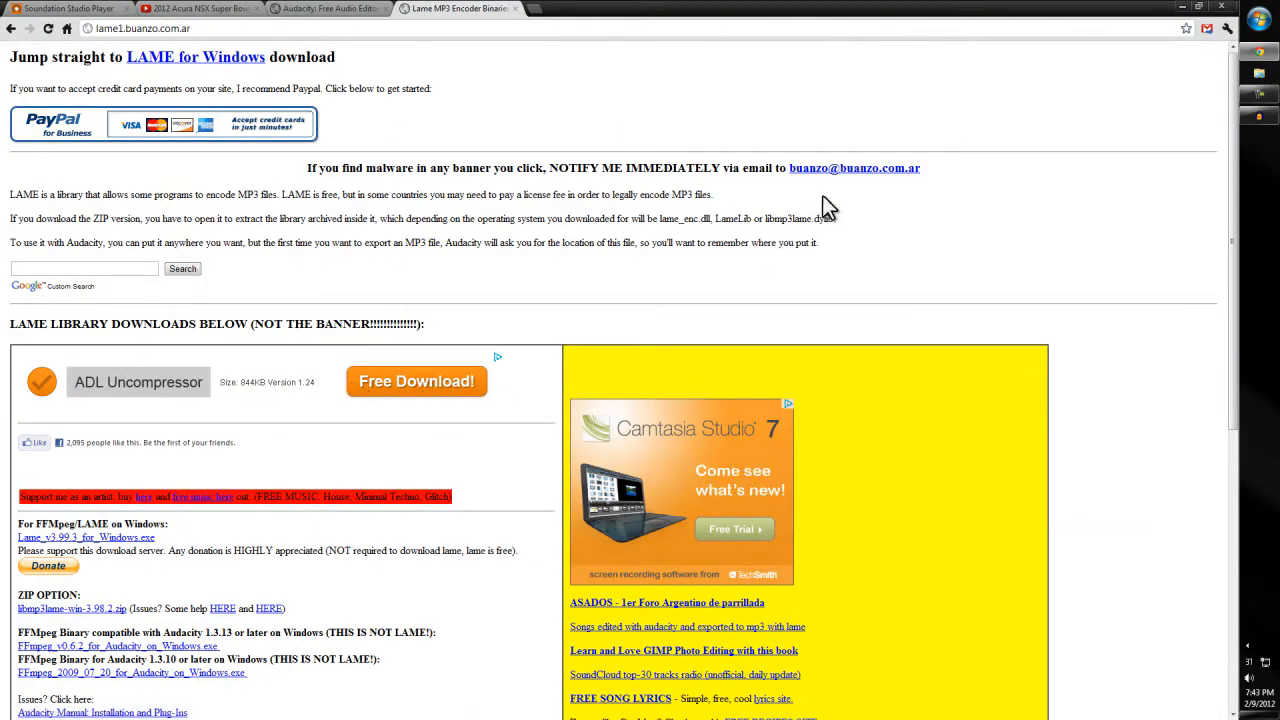
{"action": "scroll", "scroll_direction": "down", "scroll_amount": 3}
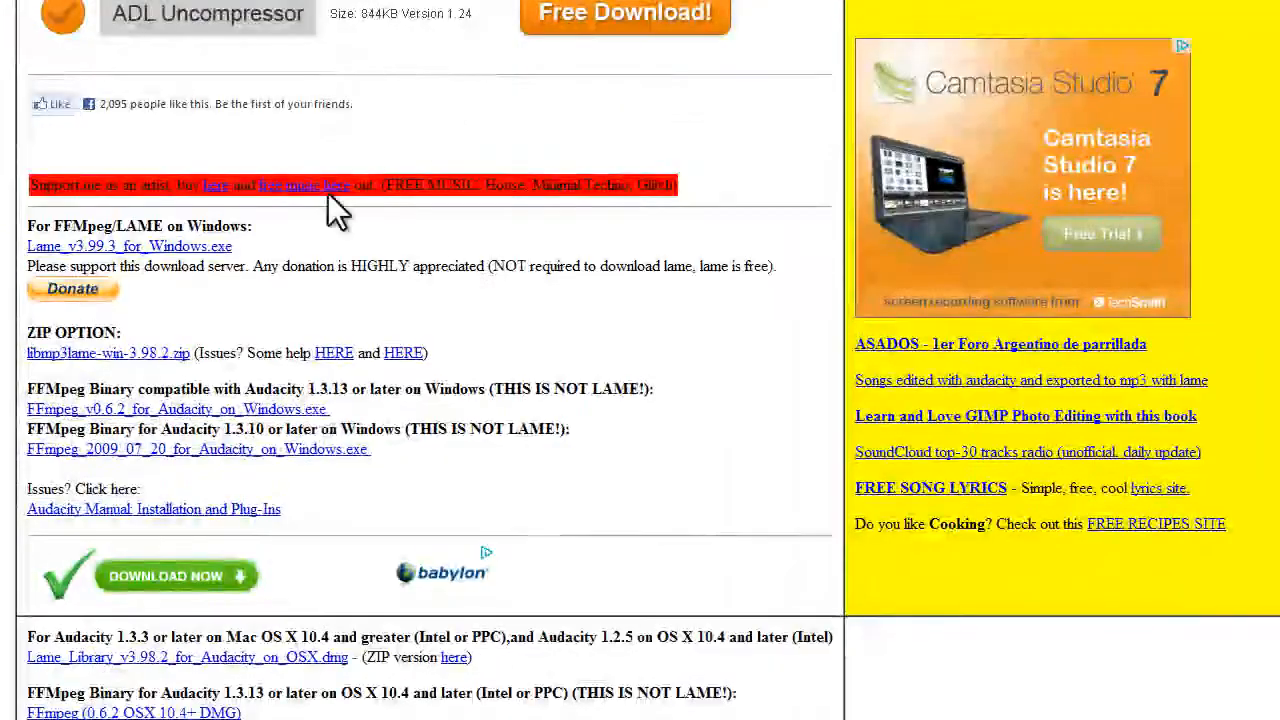
{"action": "mouse_move", "coordinate": [205, 265]}
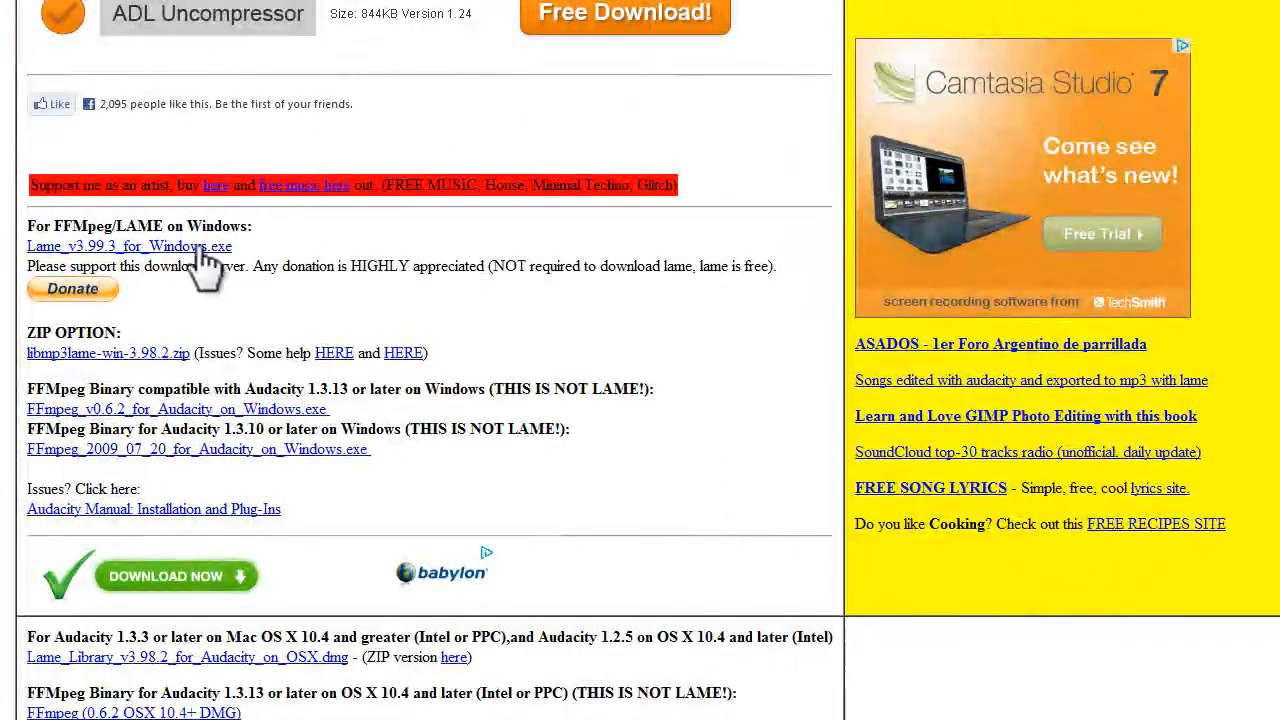
{"action": "left_click", "coordinate": [129, 246]}
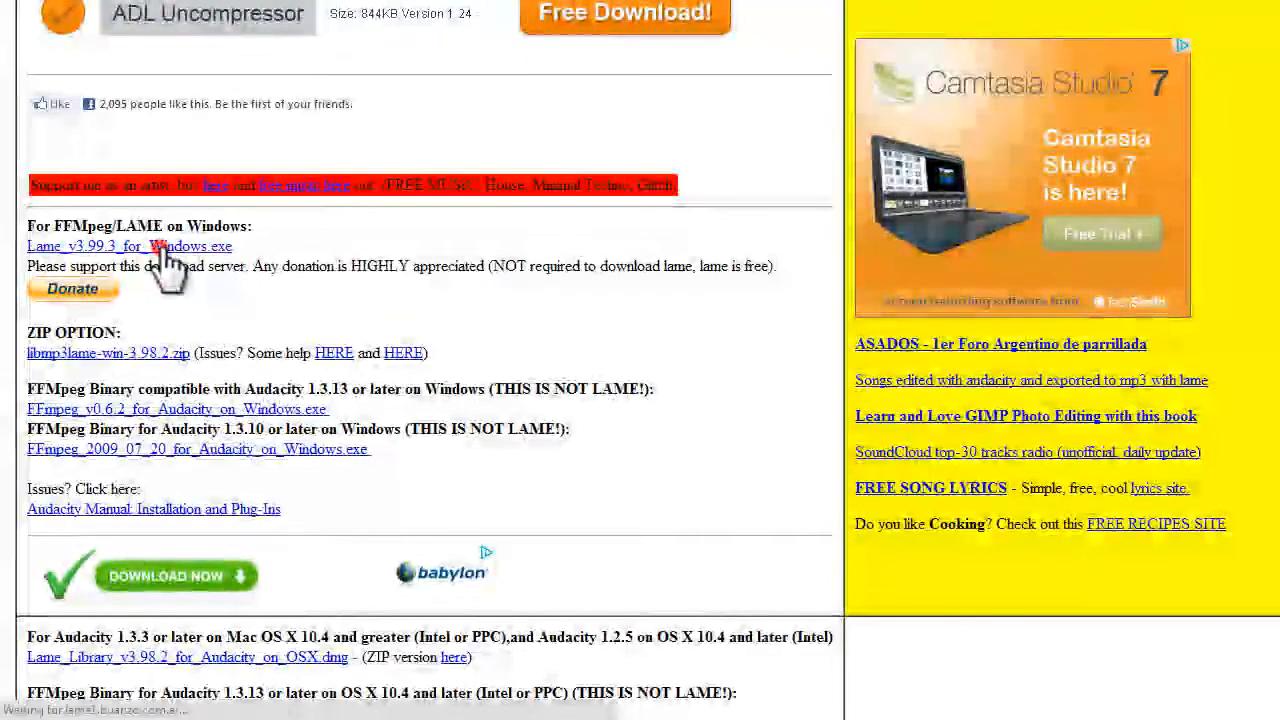
{"action": "left_click", "coordinate": [129, 246]}
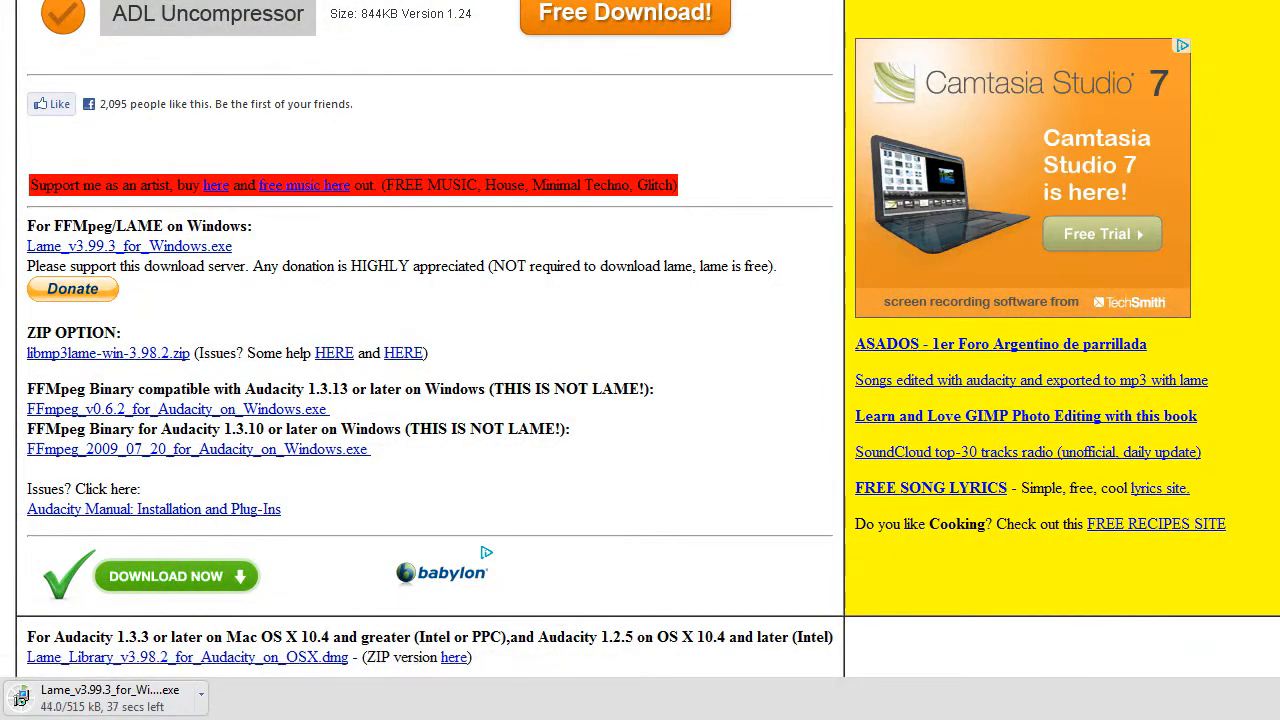
{"action": "left_click", "coordinate": [110, 695]}
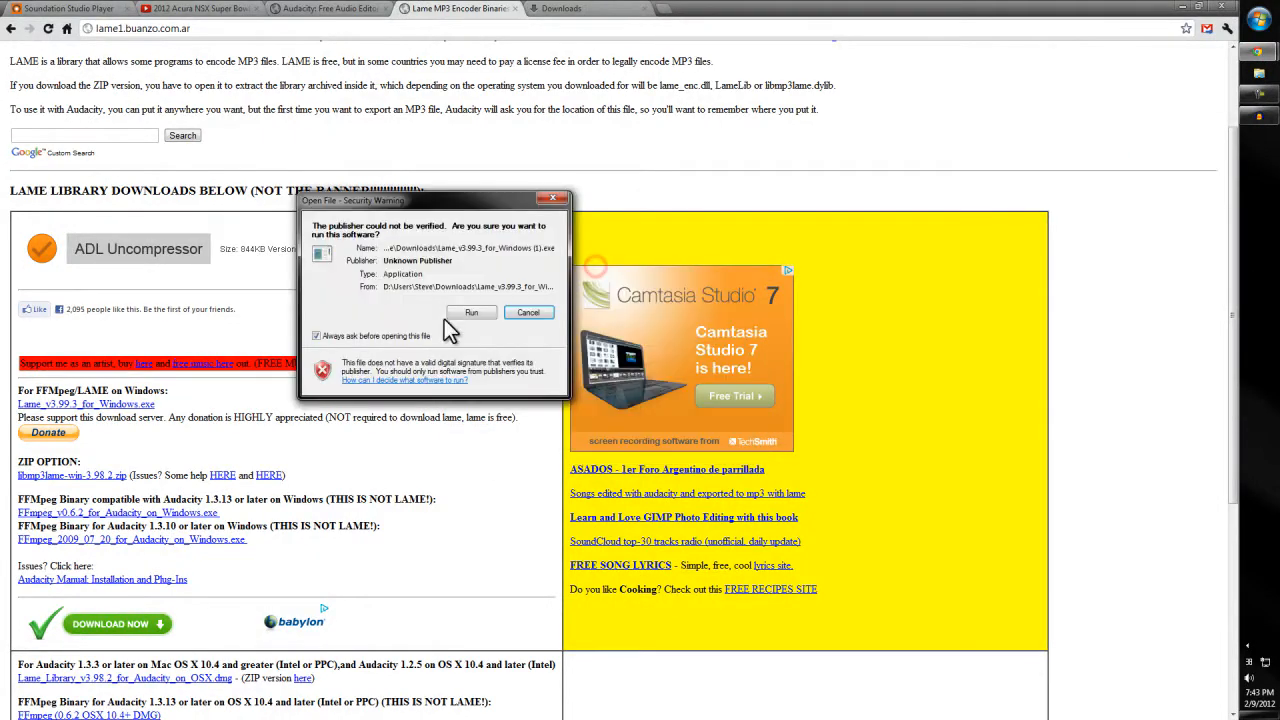
Run the LAME installer and install into Program Files (x86)\Lame For Audacity
{"action": "left_click", "coordinate": [471, 312]}
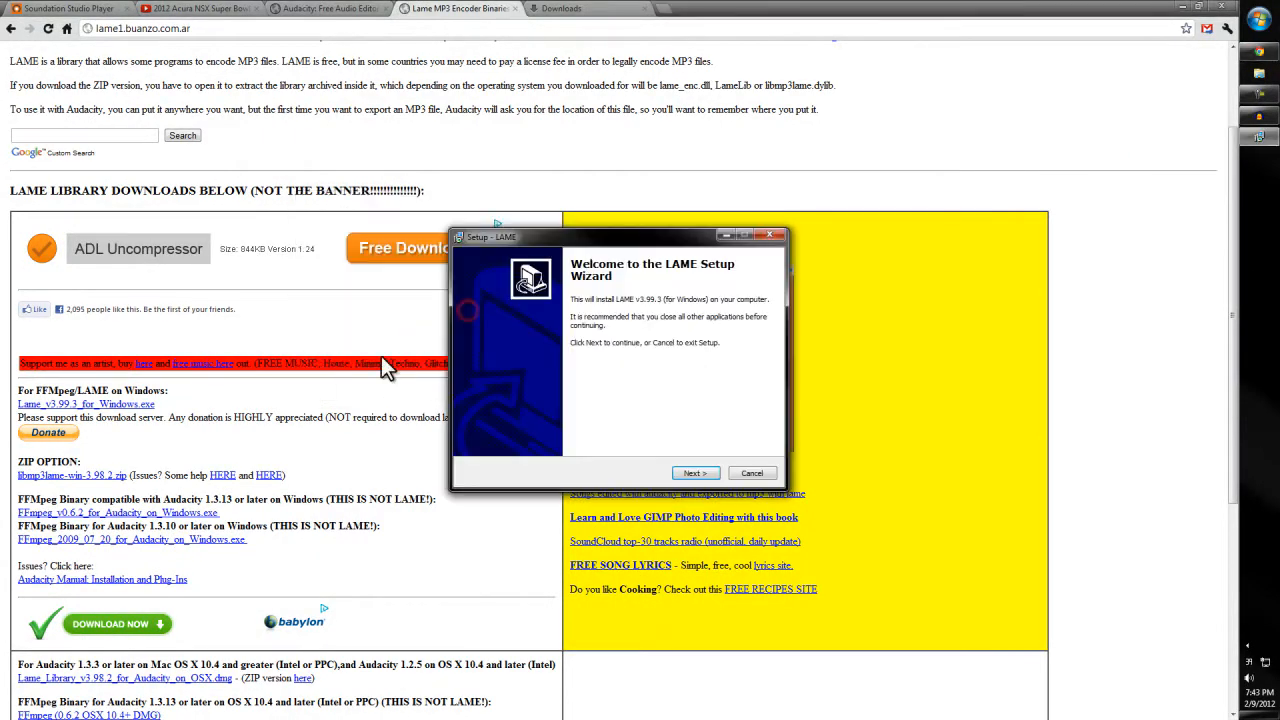
{"action": "left_click", "coordinate": [694, 472]}
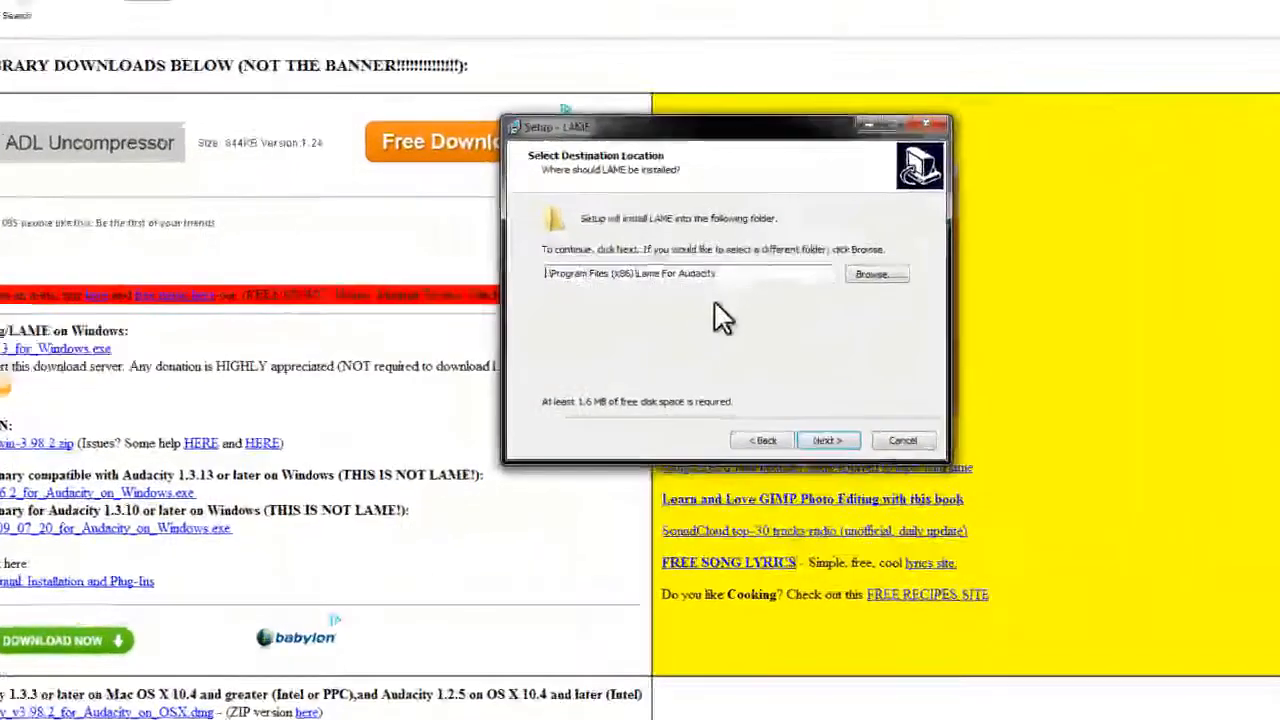
{"action": "left_click", "coordinate": [828, 440]}
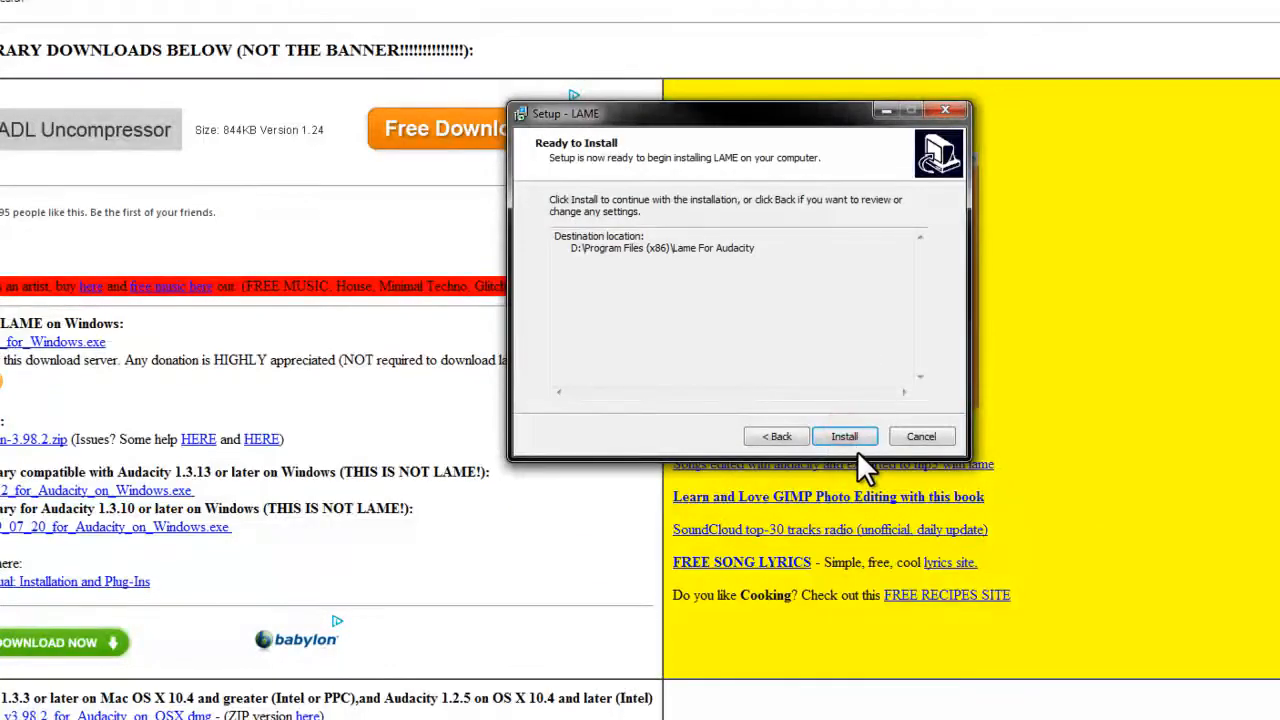
{"action": "left_click", "coordinate": [844, 436]}
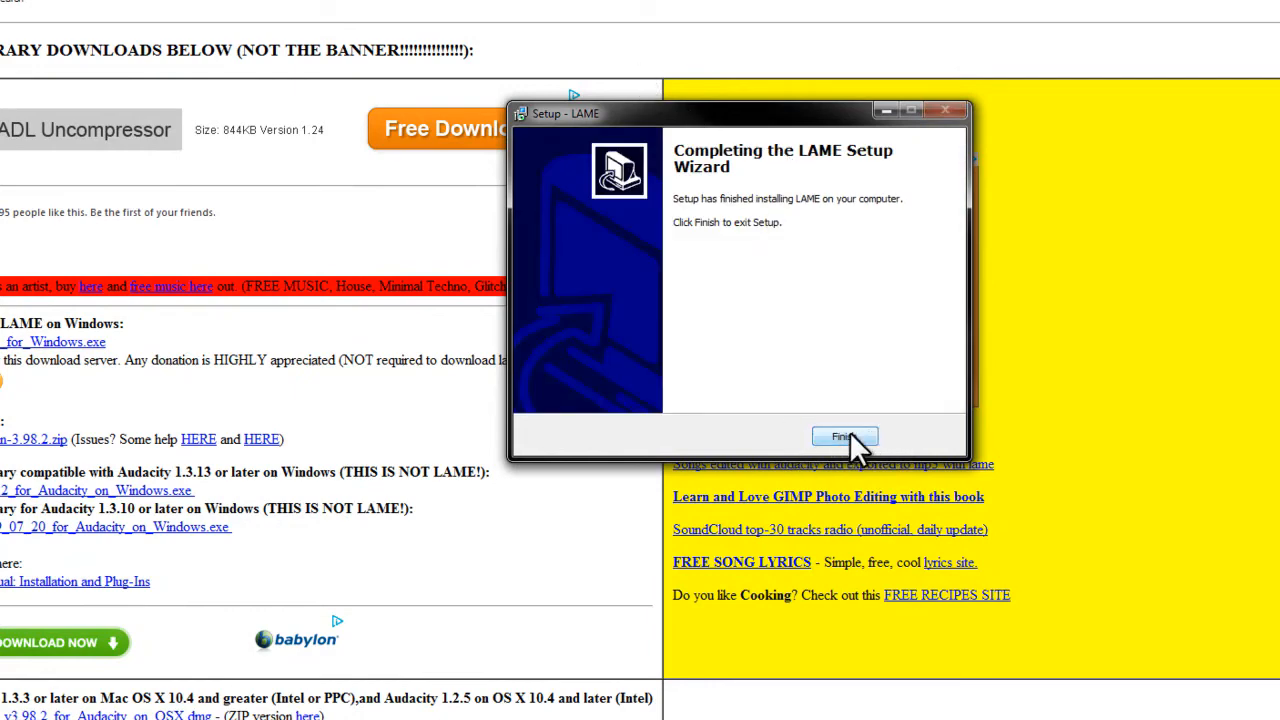
{"action": "left_click", "coordinate": [843, 437]}
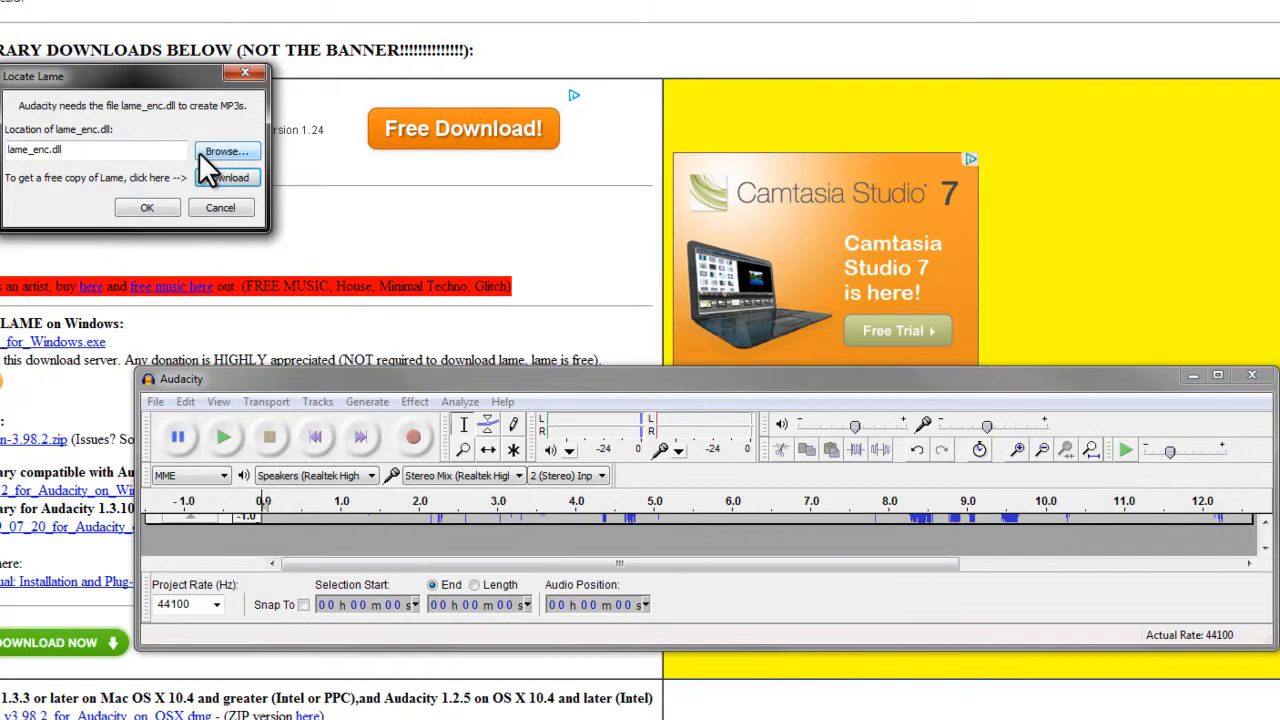
{"action": "mouse_move", "coordinate": [245, 180]}
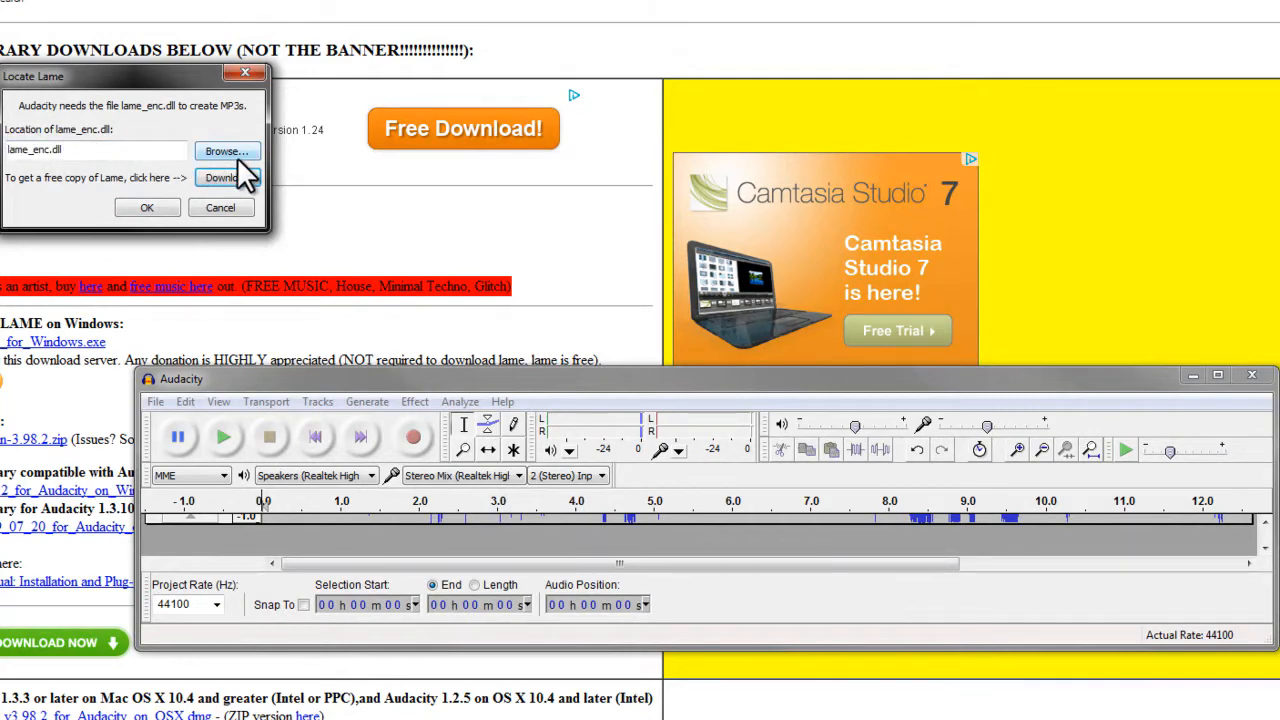
Browse to Program Files (x86)\Lame For Audacity and select lame_enc.dll for MP3 export
{"action": "left_click", "coordinate": [226, 151]}
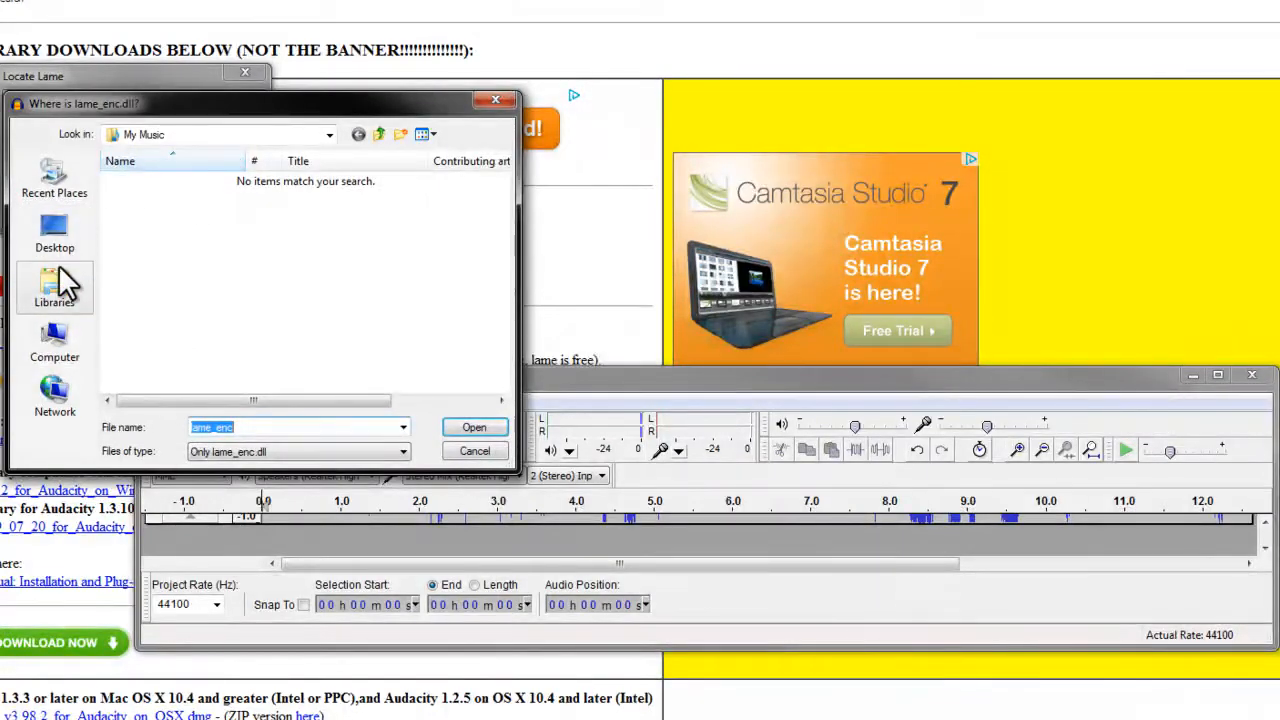
{"action": "left_click", "coordinate": [54, 345]}
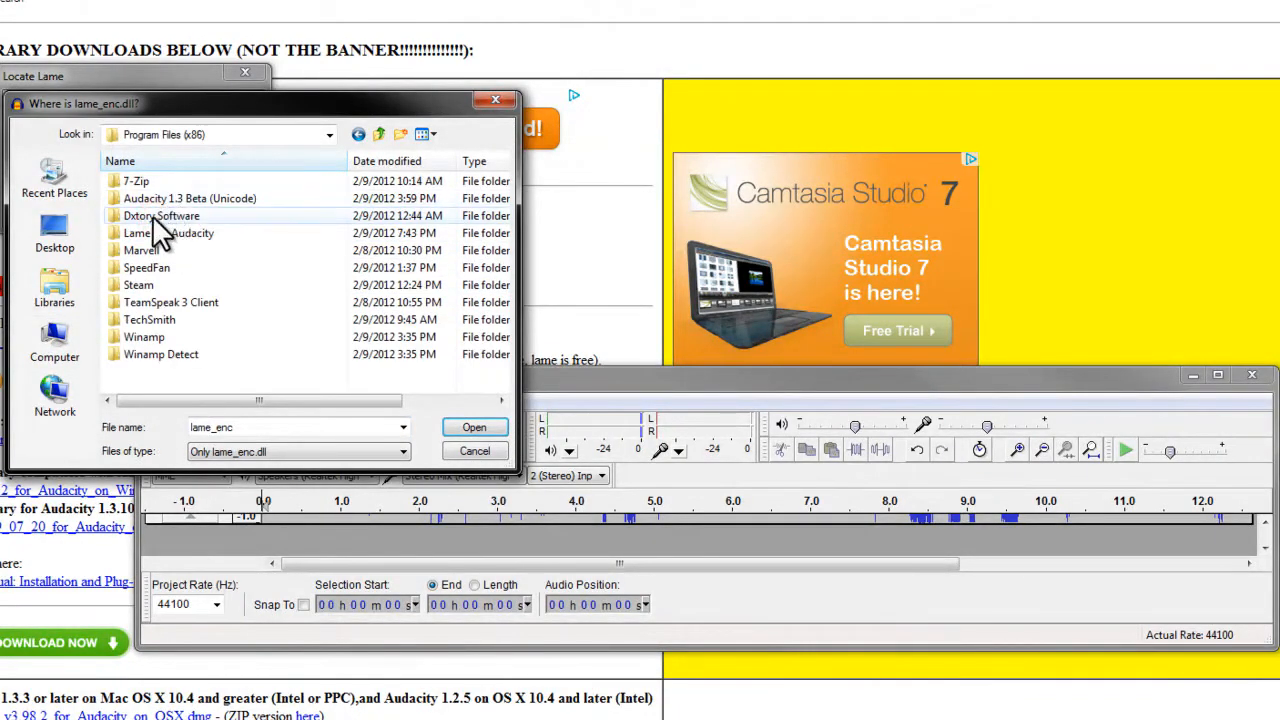
{"action": "left_click", "coordinate": [168, 233]}
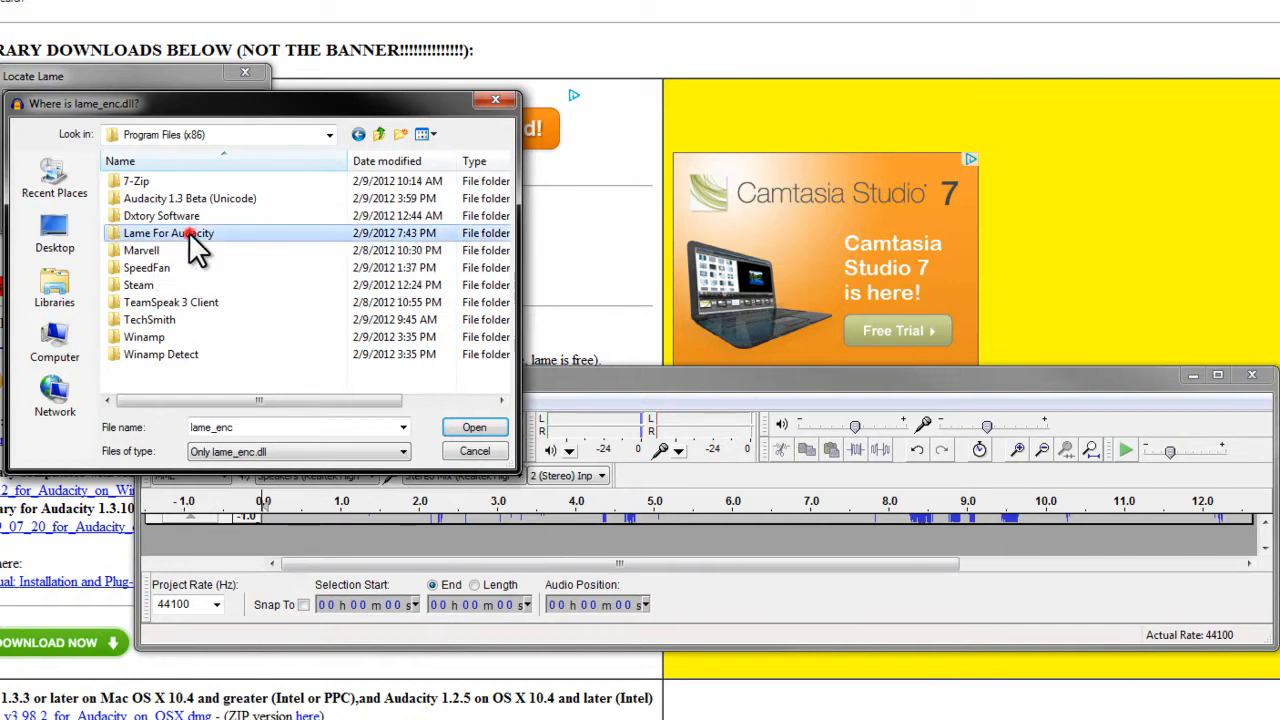
{"action": "double_click", "coordinate": [168, 232]}
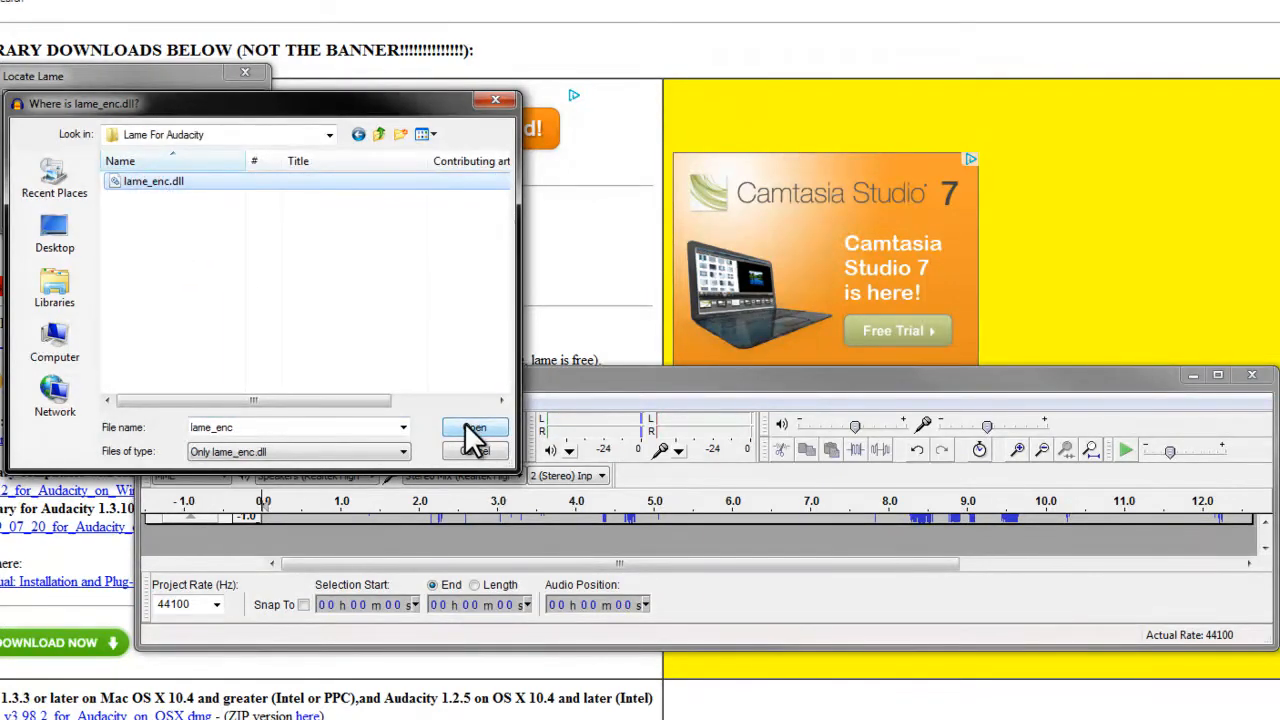
{"action": "left_click", "coordinate": [475, 428]}
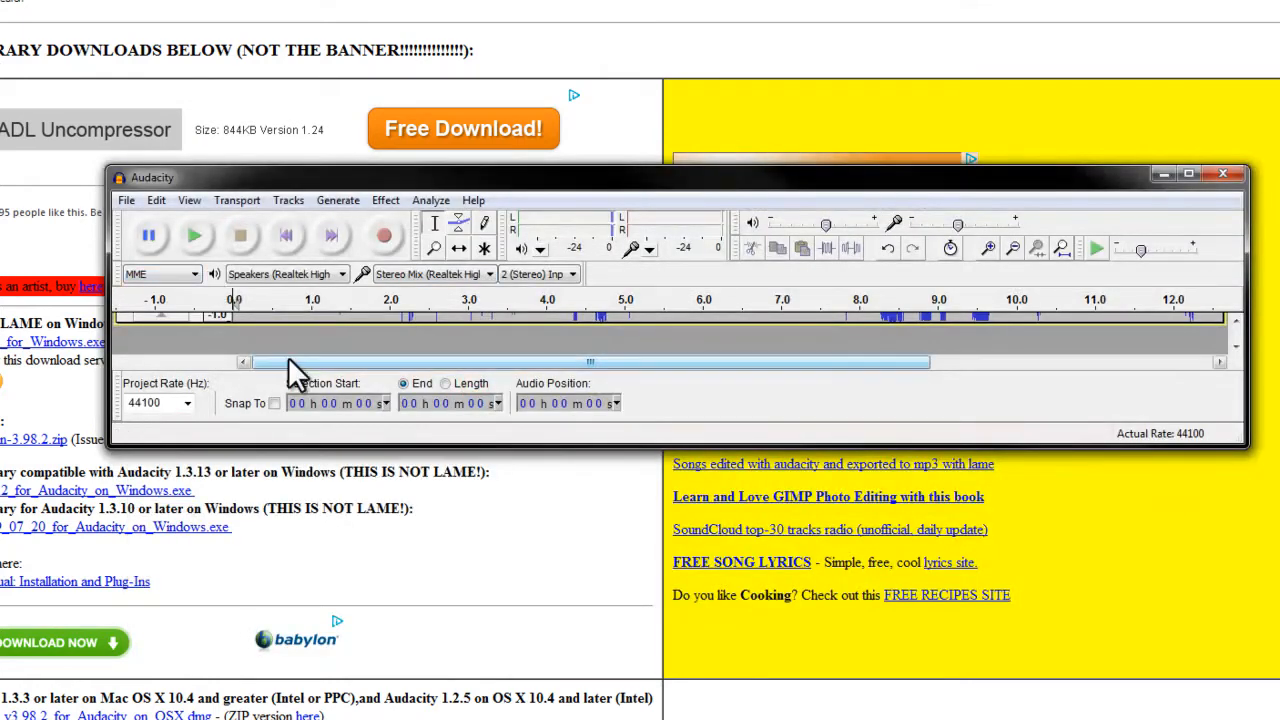
Exit Audacity via File > Exit, choosing No to discard unsaved changes
{"action": "left_click", "coordinate": [126, 200]}
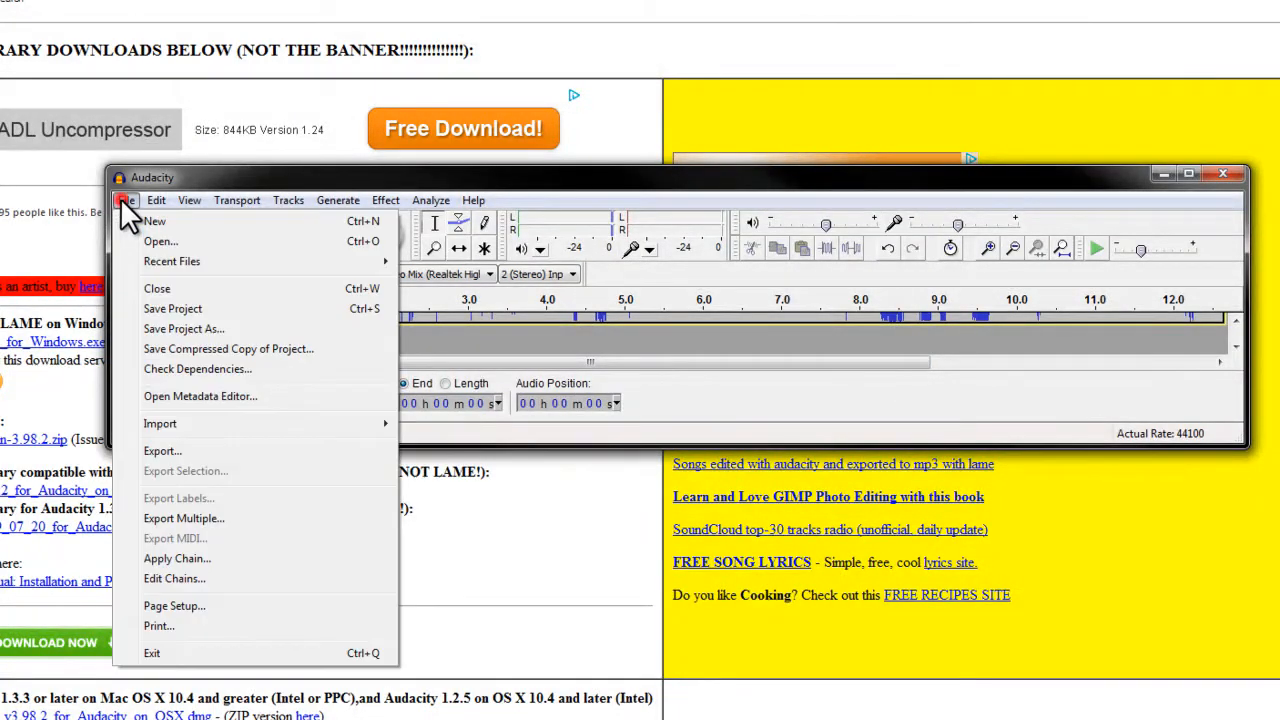
{"action": "left_click", "coordinate": [162, 450]}
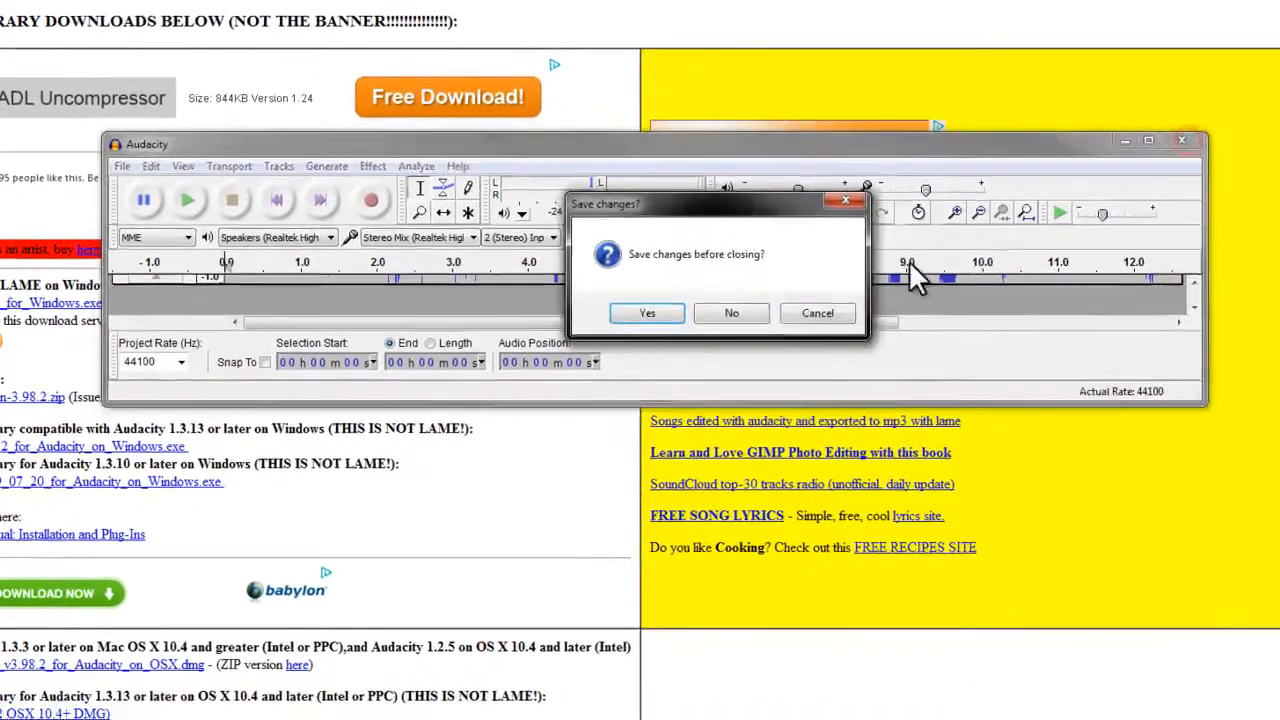
{"action": "left_click", "coordinate": [731, 312]}
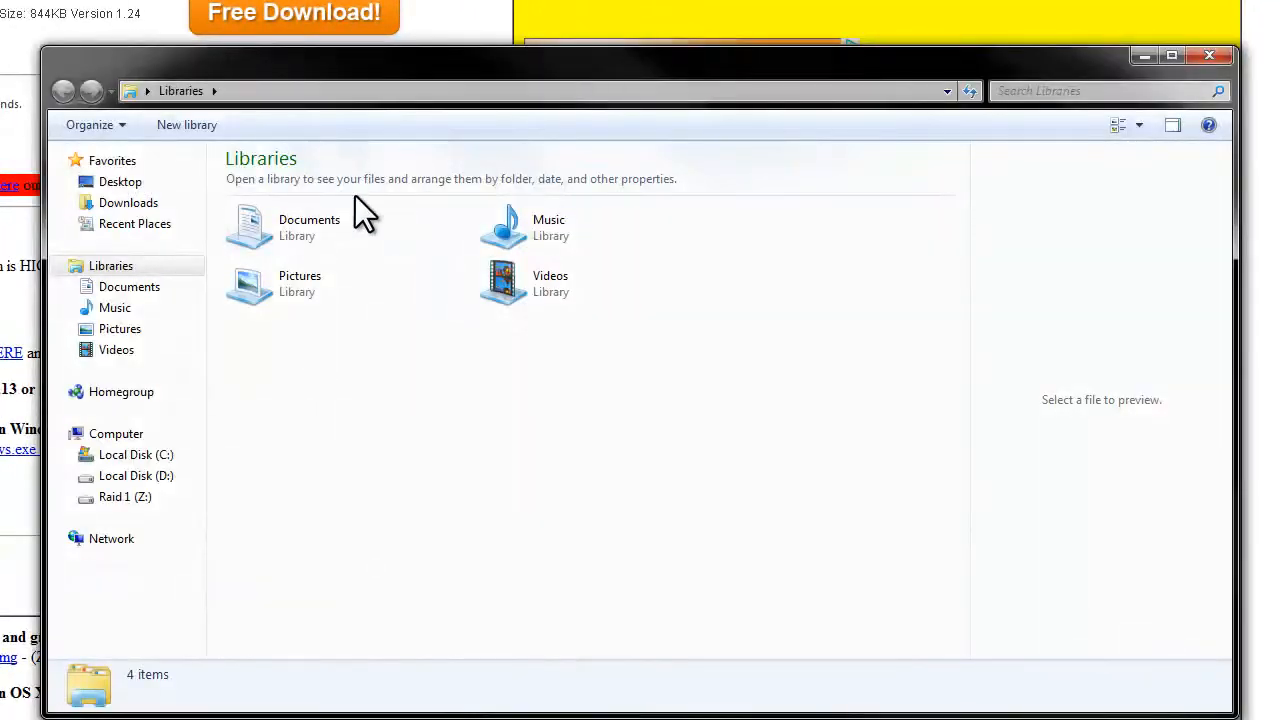
Open jerry.mp3 from the Music library and play then pause it in the preview pane
{"action": "double_click", "coordinate": [503, 225]}
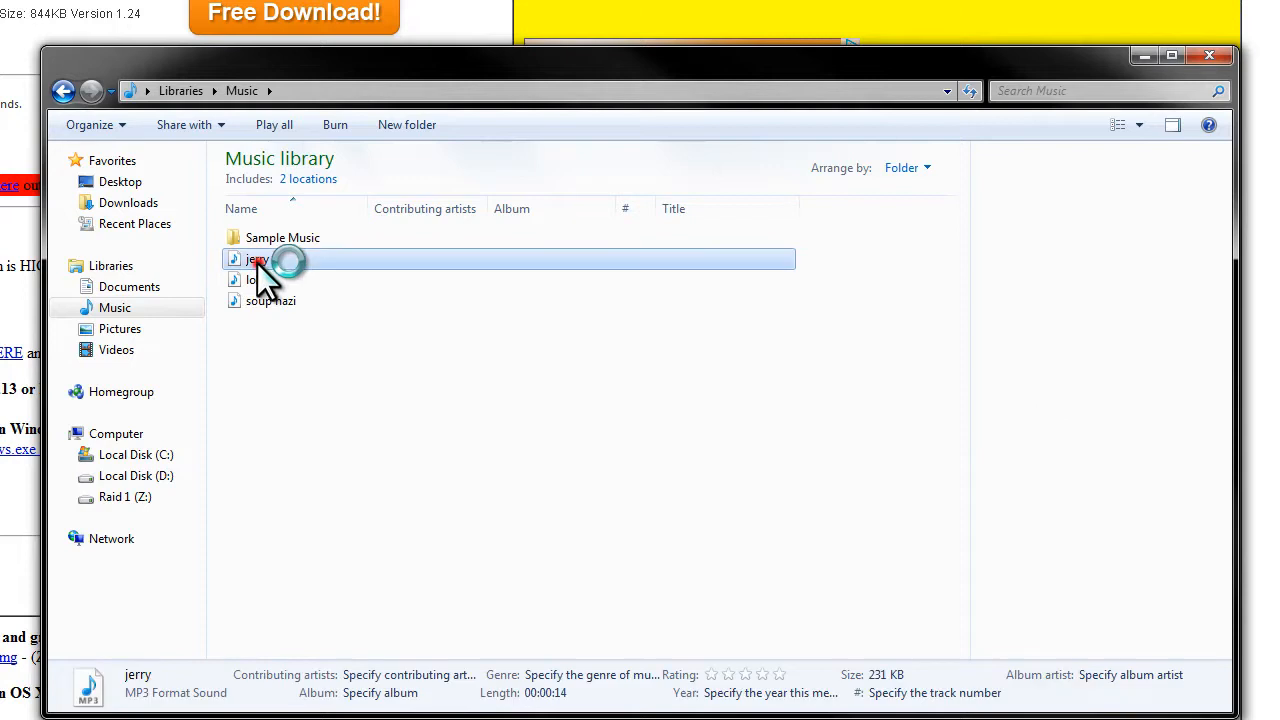
{"action": "double_click", "coordinate": [257, 259]}
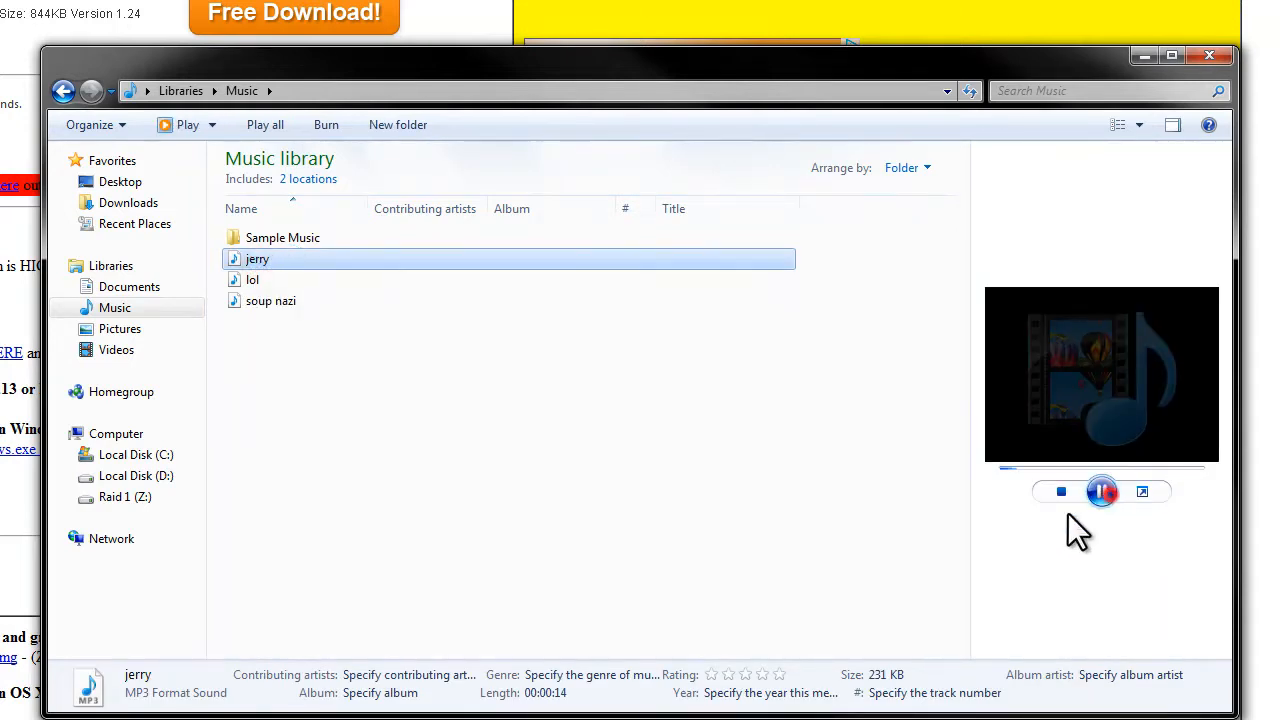
{"action": "left_click", "coordinate": [1101, 491]}
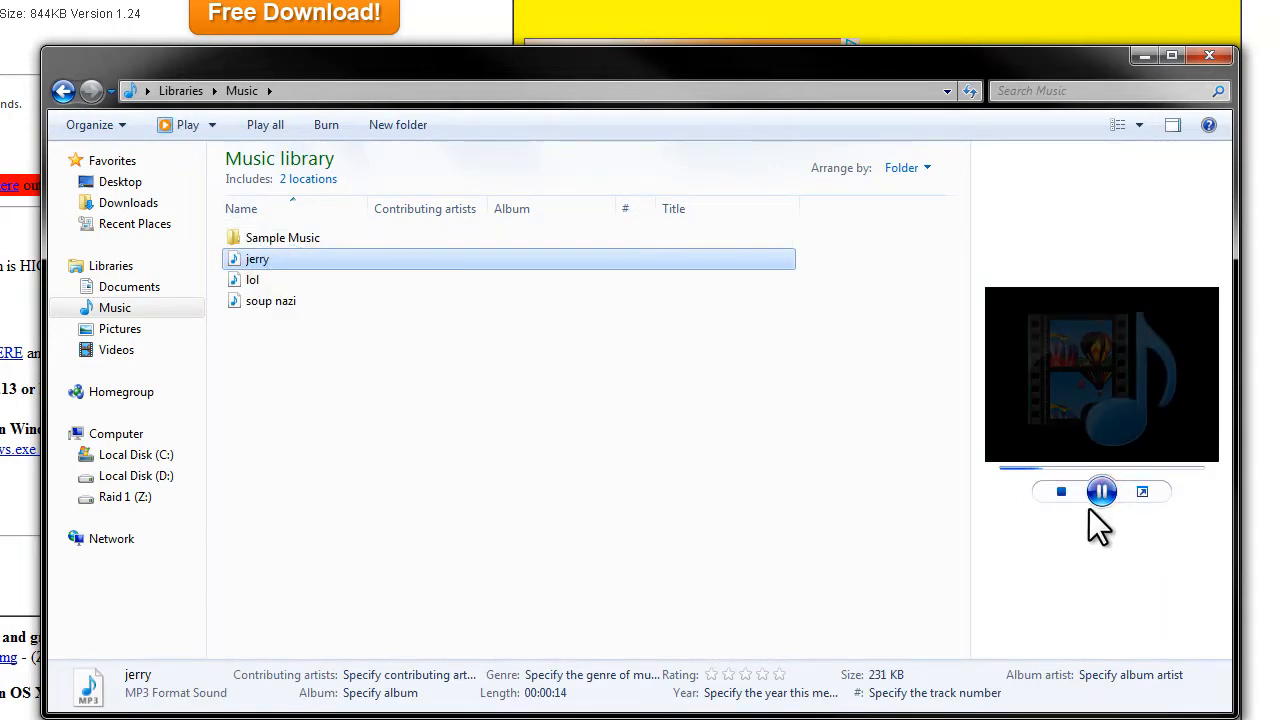
{"action": "left_click", "coordinate": [1101, 491]}
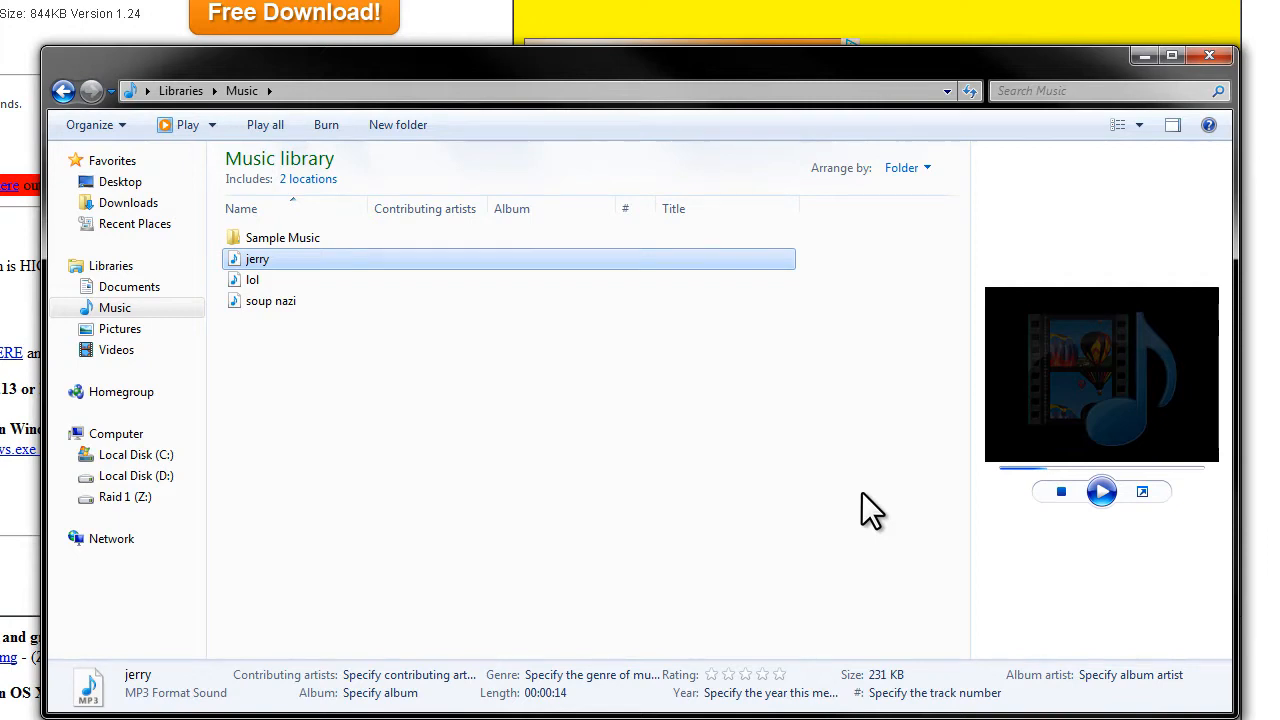
{"action": "mouse_move", "coordinate": [878, 480]}
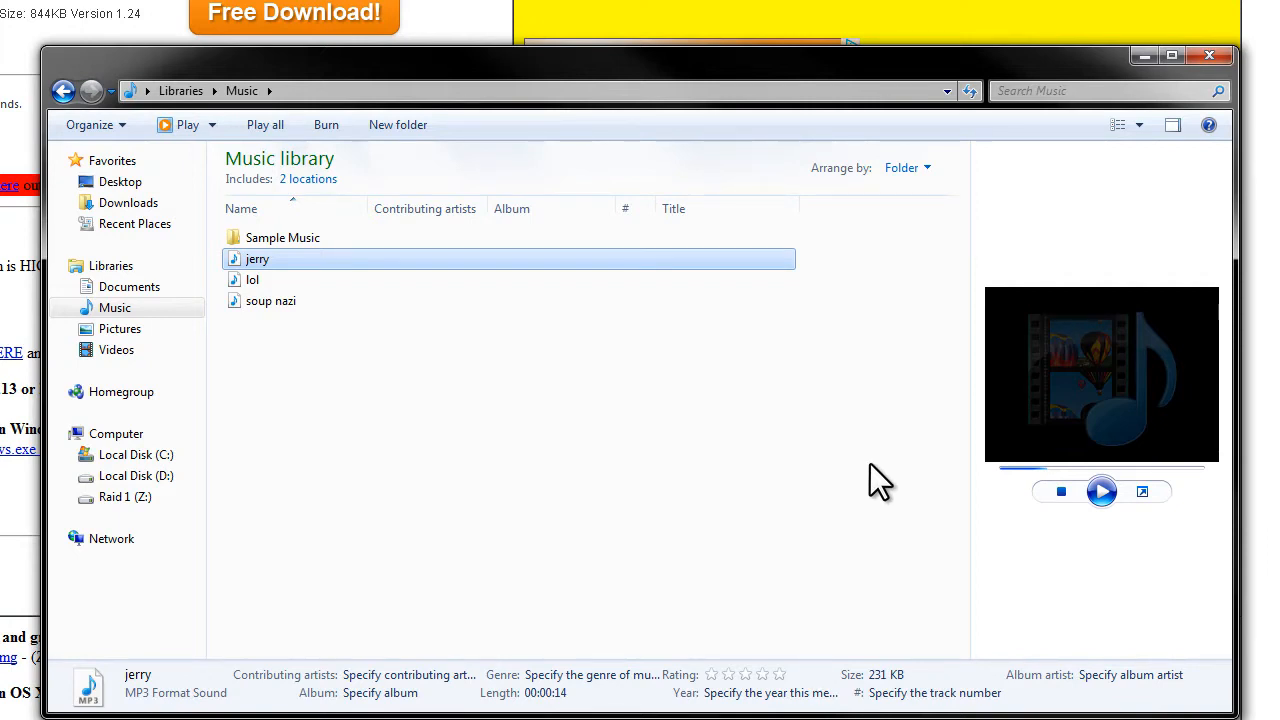
{"action": "mouse_move", "coordinate": [890, 490]}
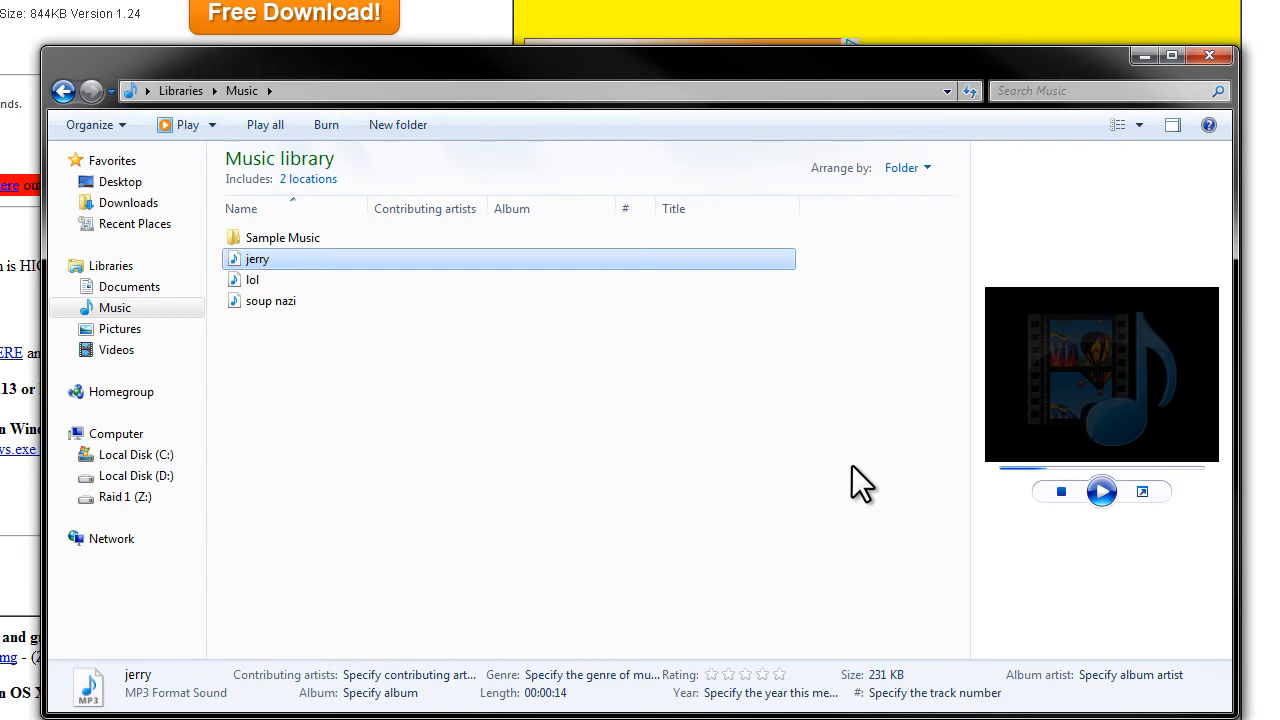
{"action": "mouse_move", "coordinate": [1085, 430]}
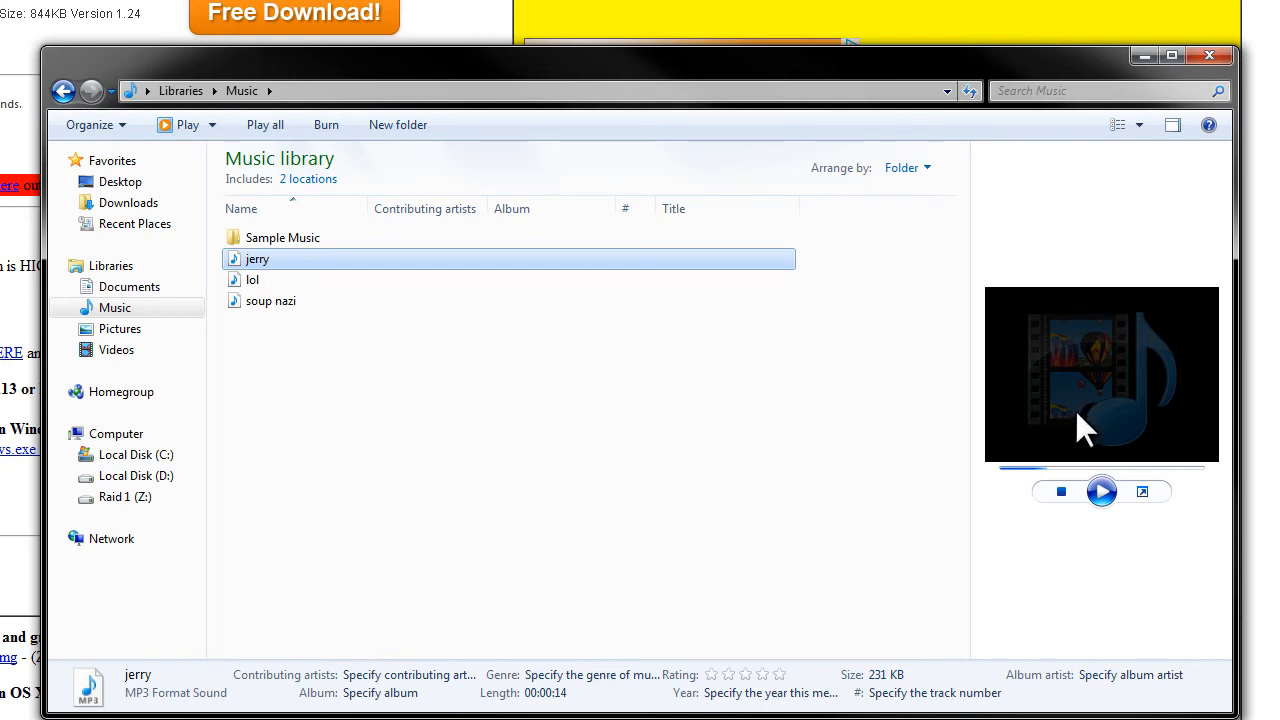
{"action": "mouse_move", "coordinate": [1043, 538]}
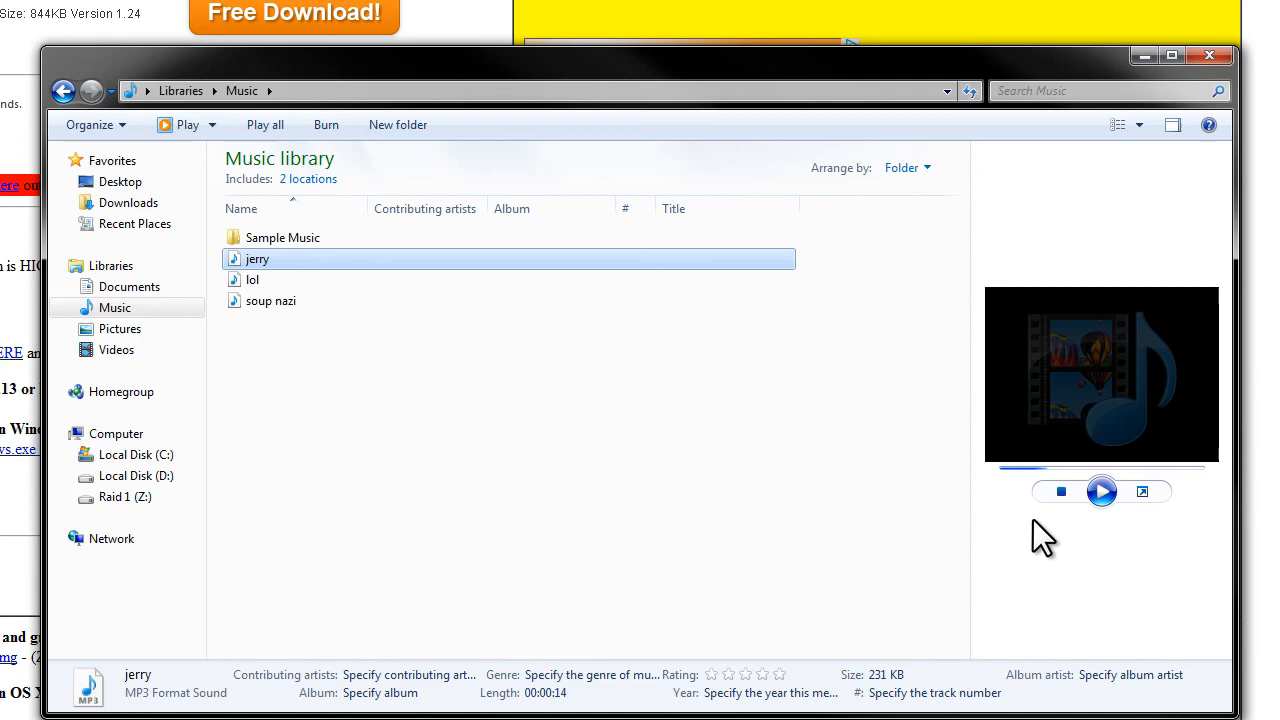